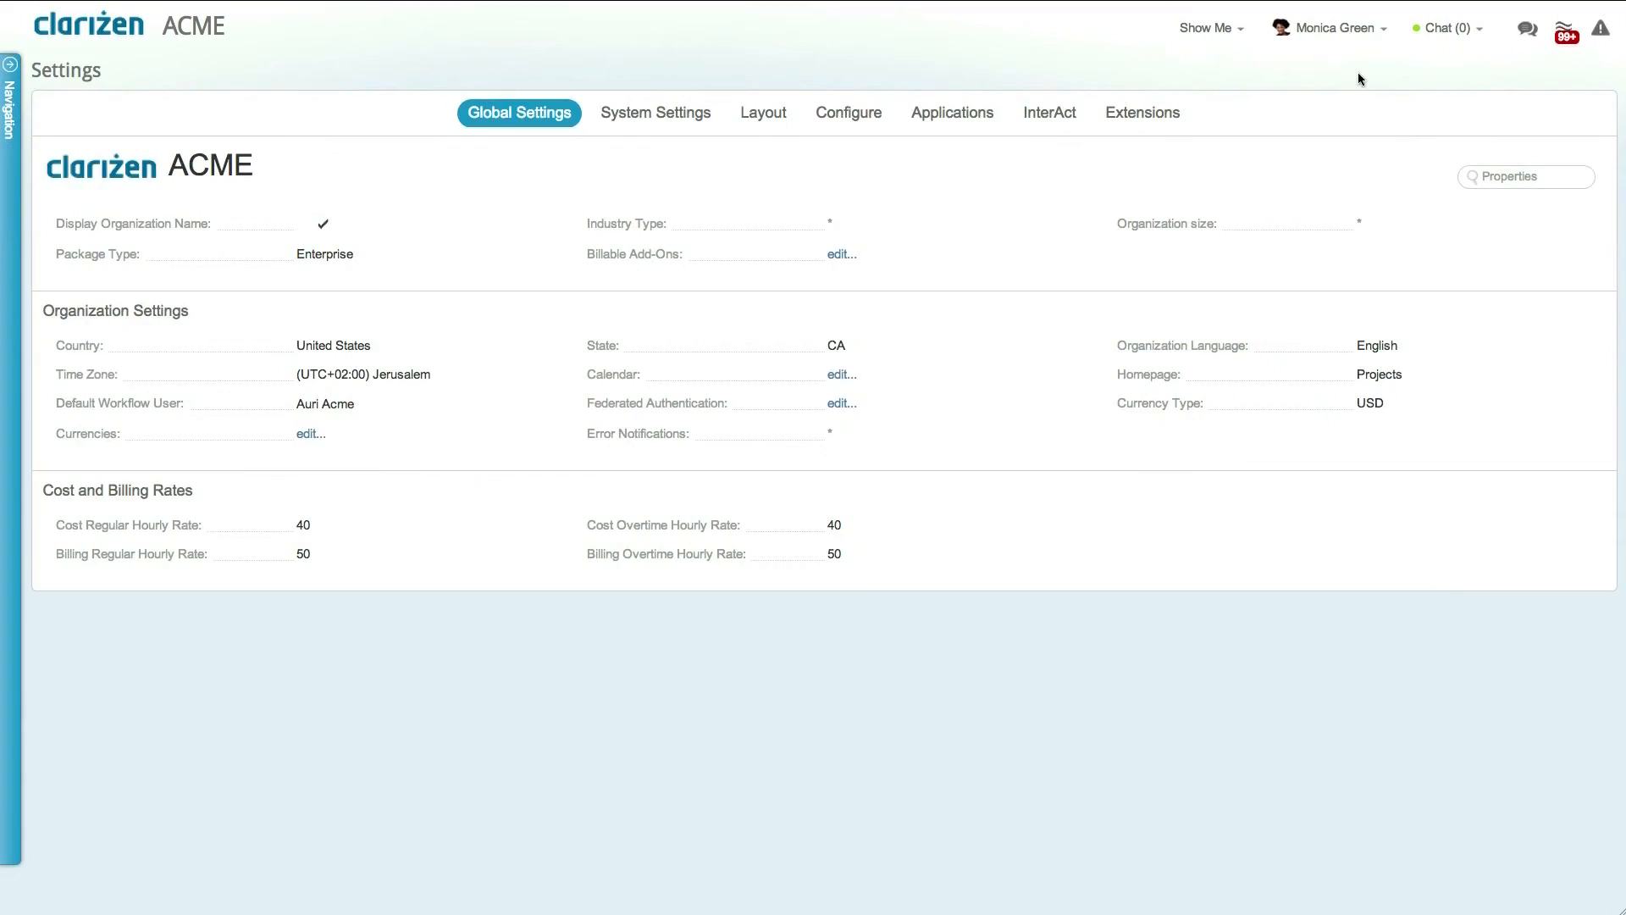
- Show the system-wide Work Plan Settings and list the Work Policy choices, currently Fixed Duration
left_click(654, 112)
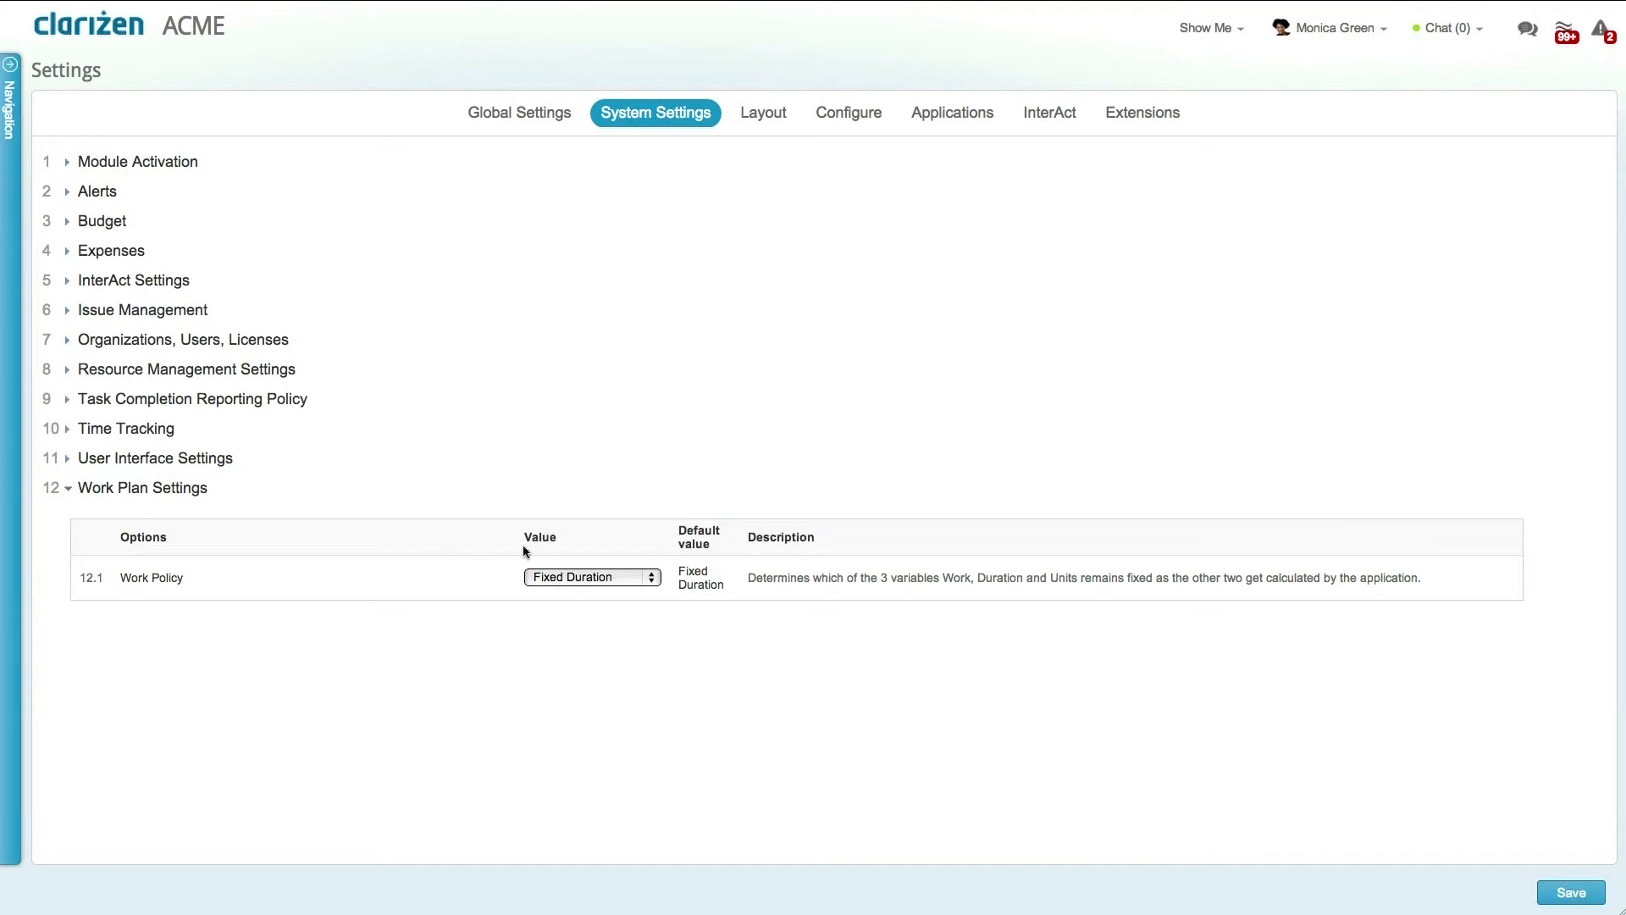
left_click(592, 576)
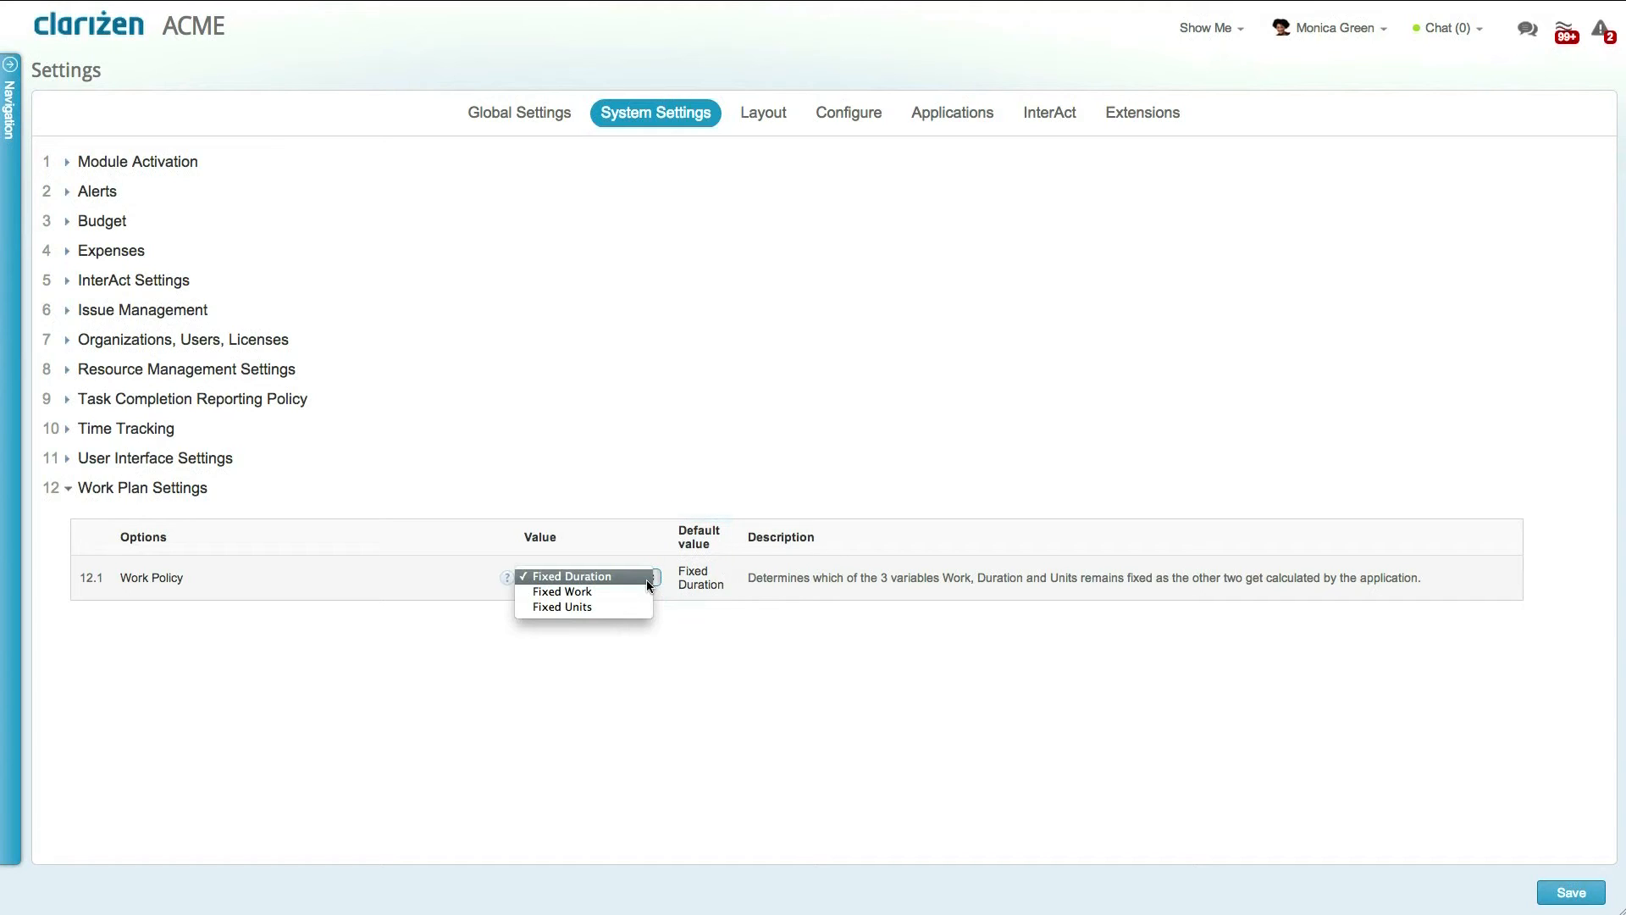
mouse_move(627, 576)
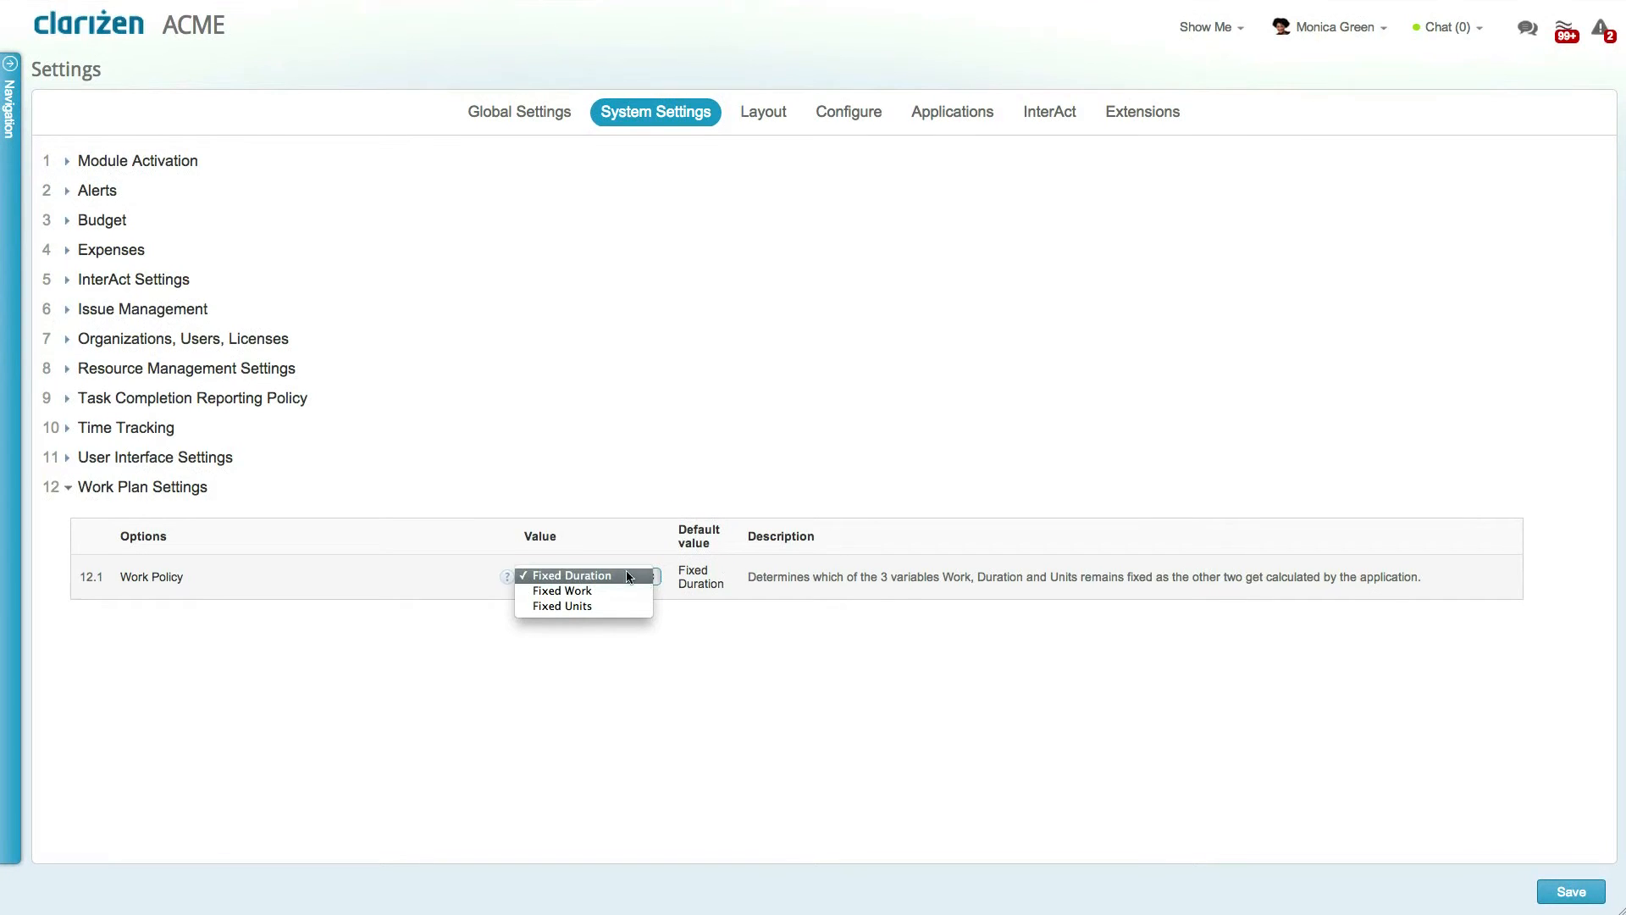
- Navigate to the ACME Corp Implementation project and find 'work policy' in its Properties, set to Fixed Duration
left_click(10, 62)
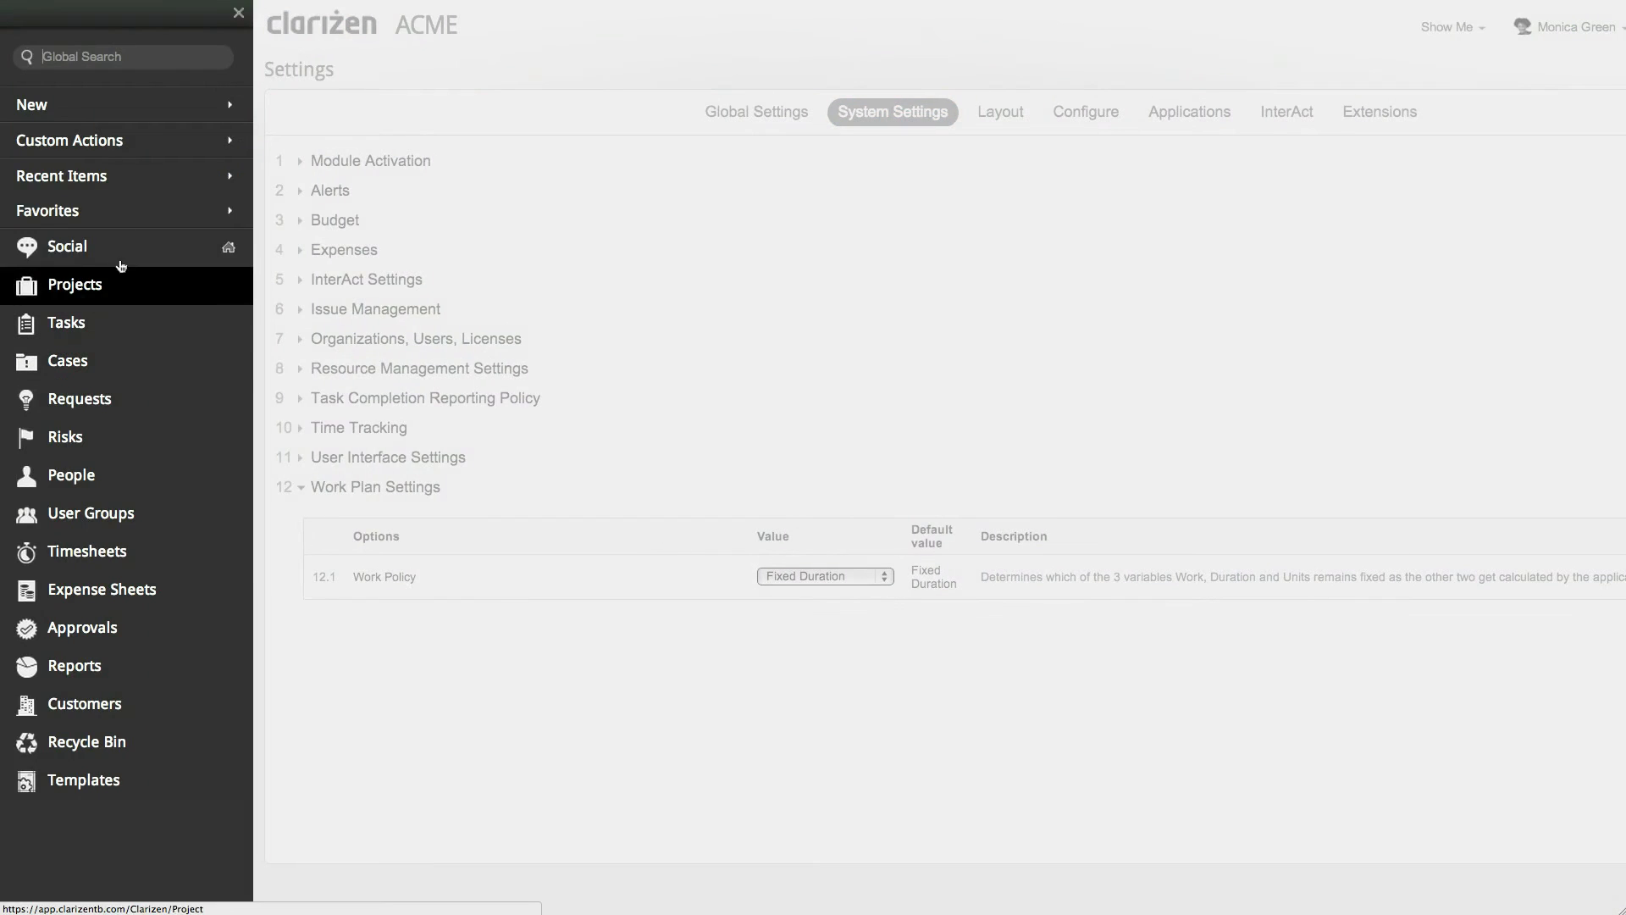
left_click(74, 285)
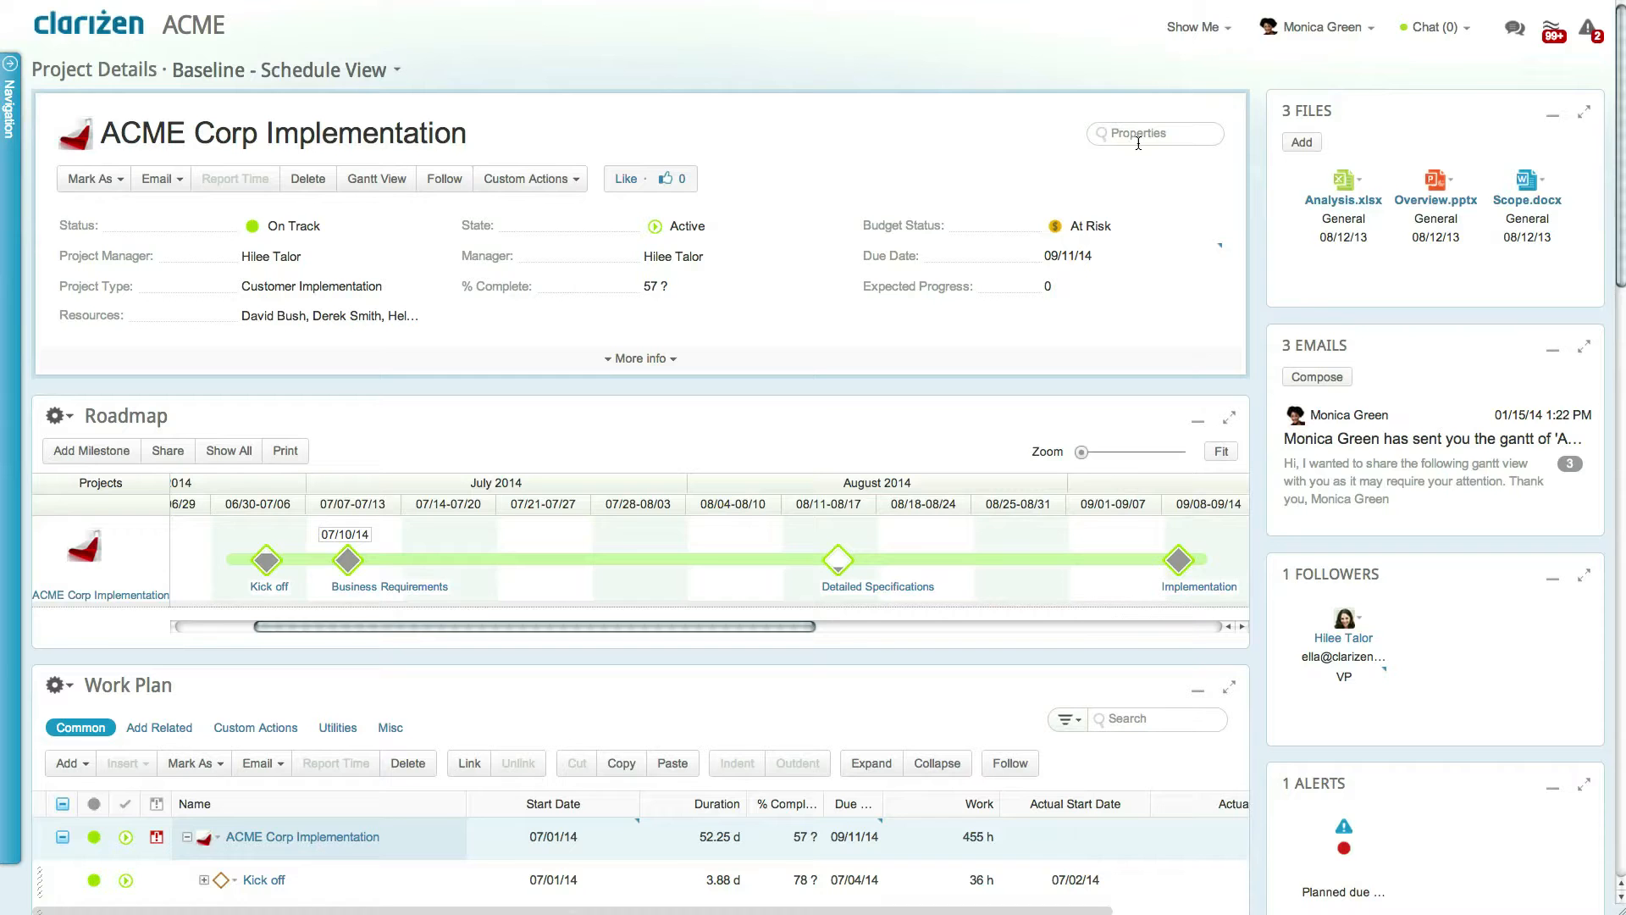
type("work.pl")
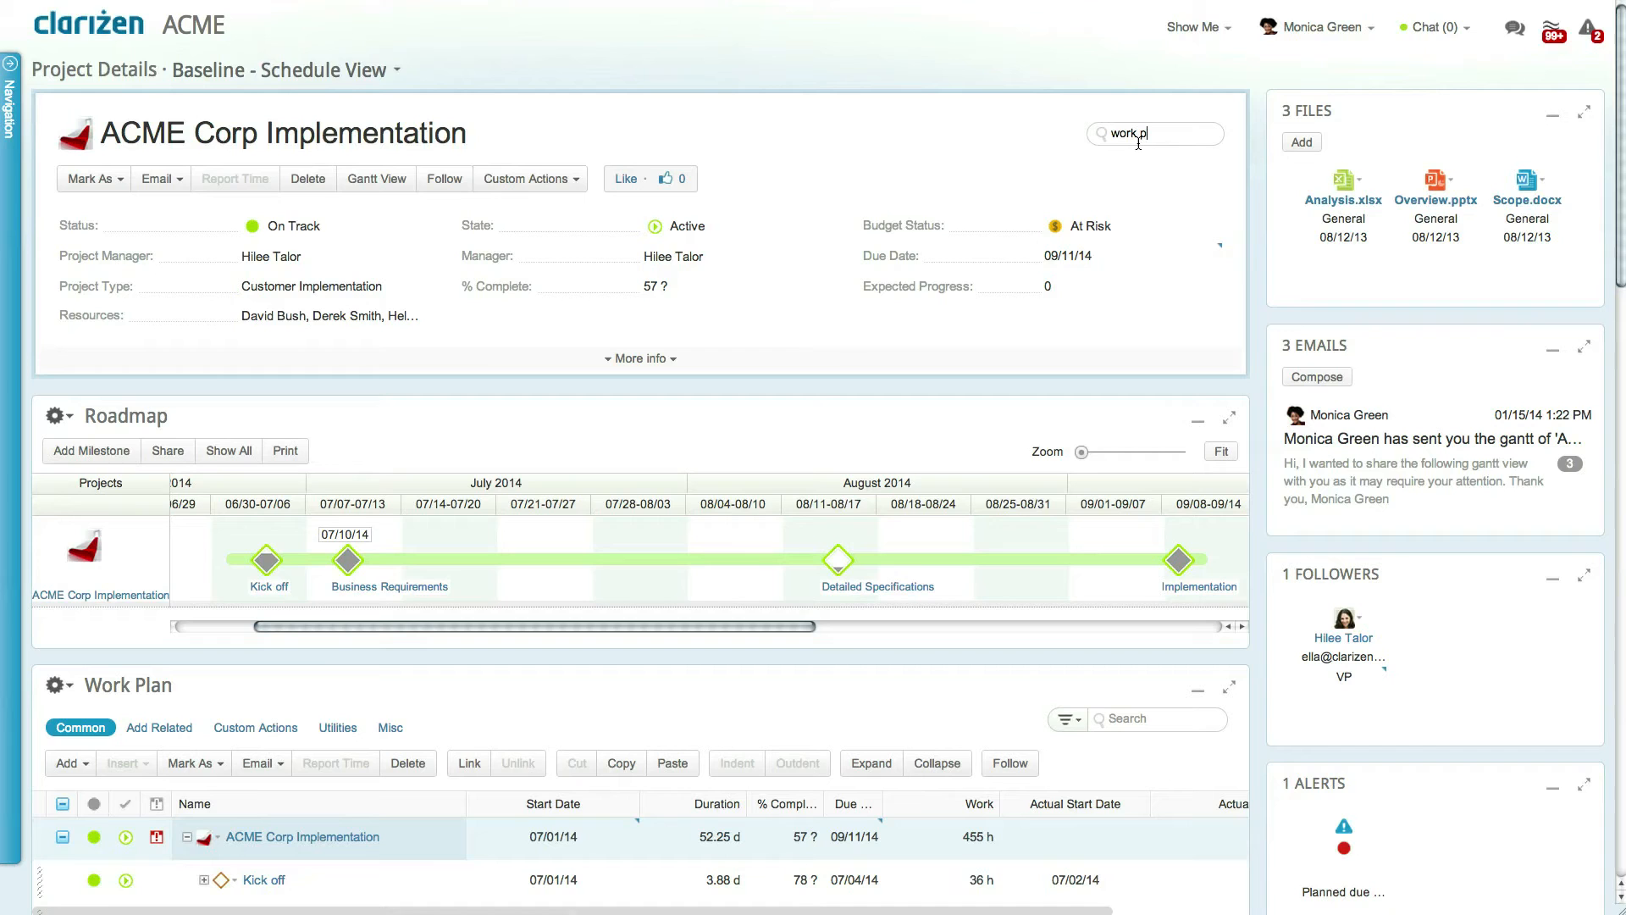
type("olicy")
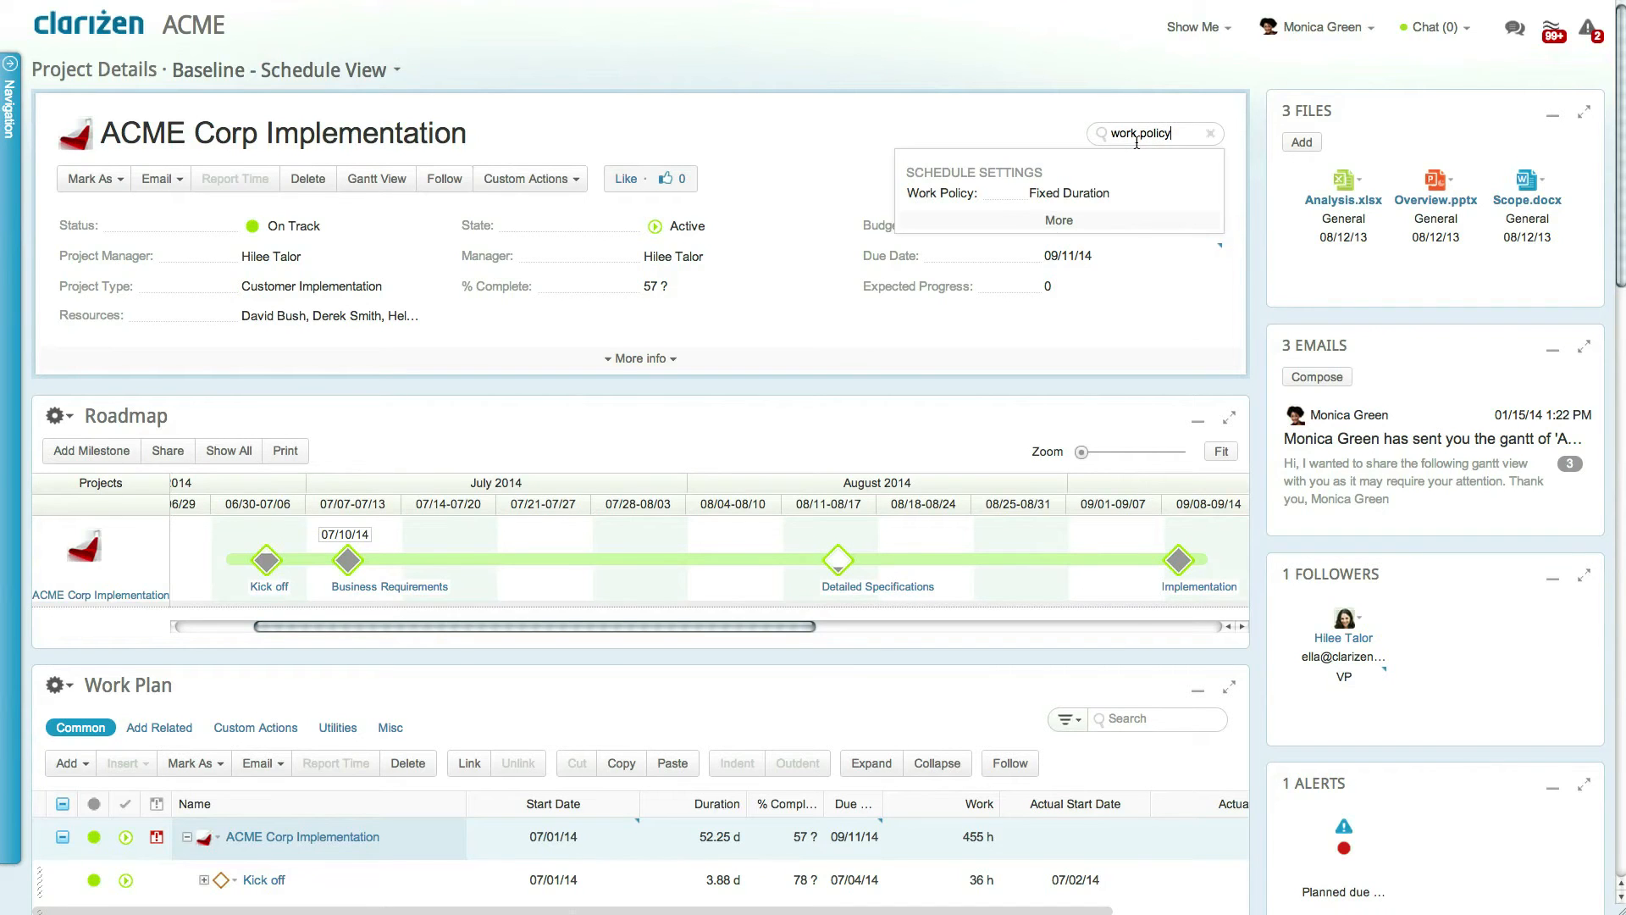
left_click(1079, 193)
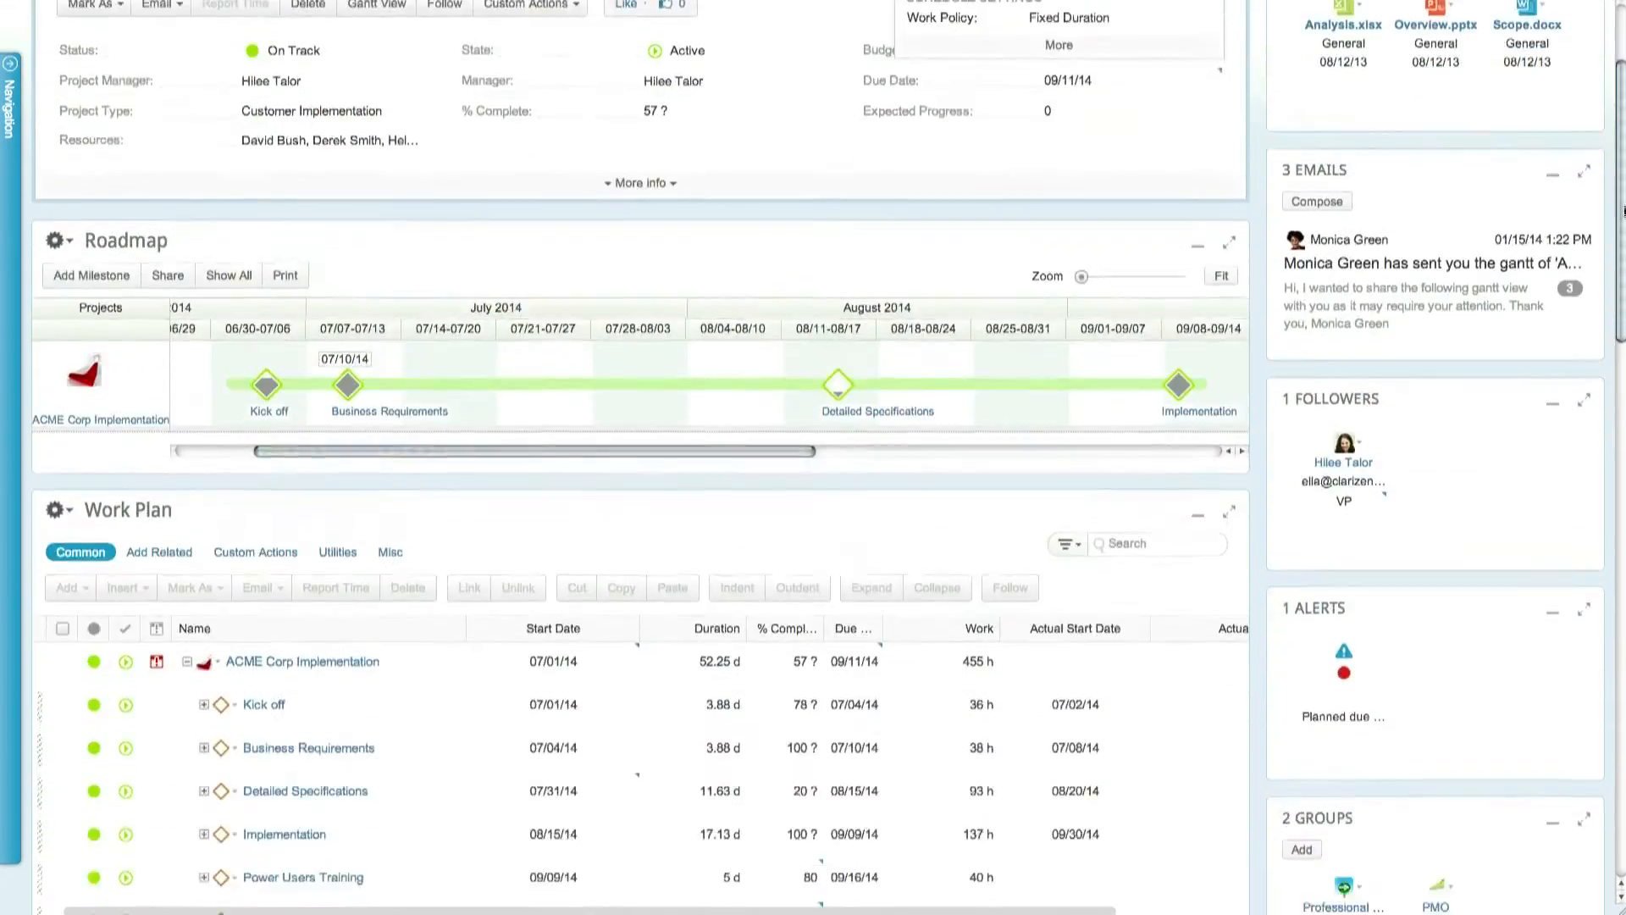
- Expand Kick off and check Project kick off session's Work Policy, Fixed Duration, in its properties
scroll("down", 3)
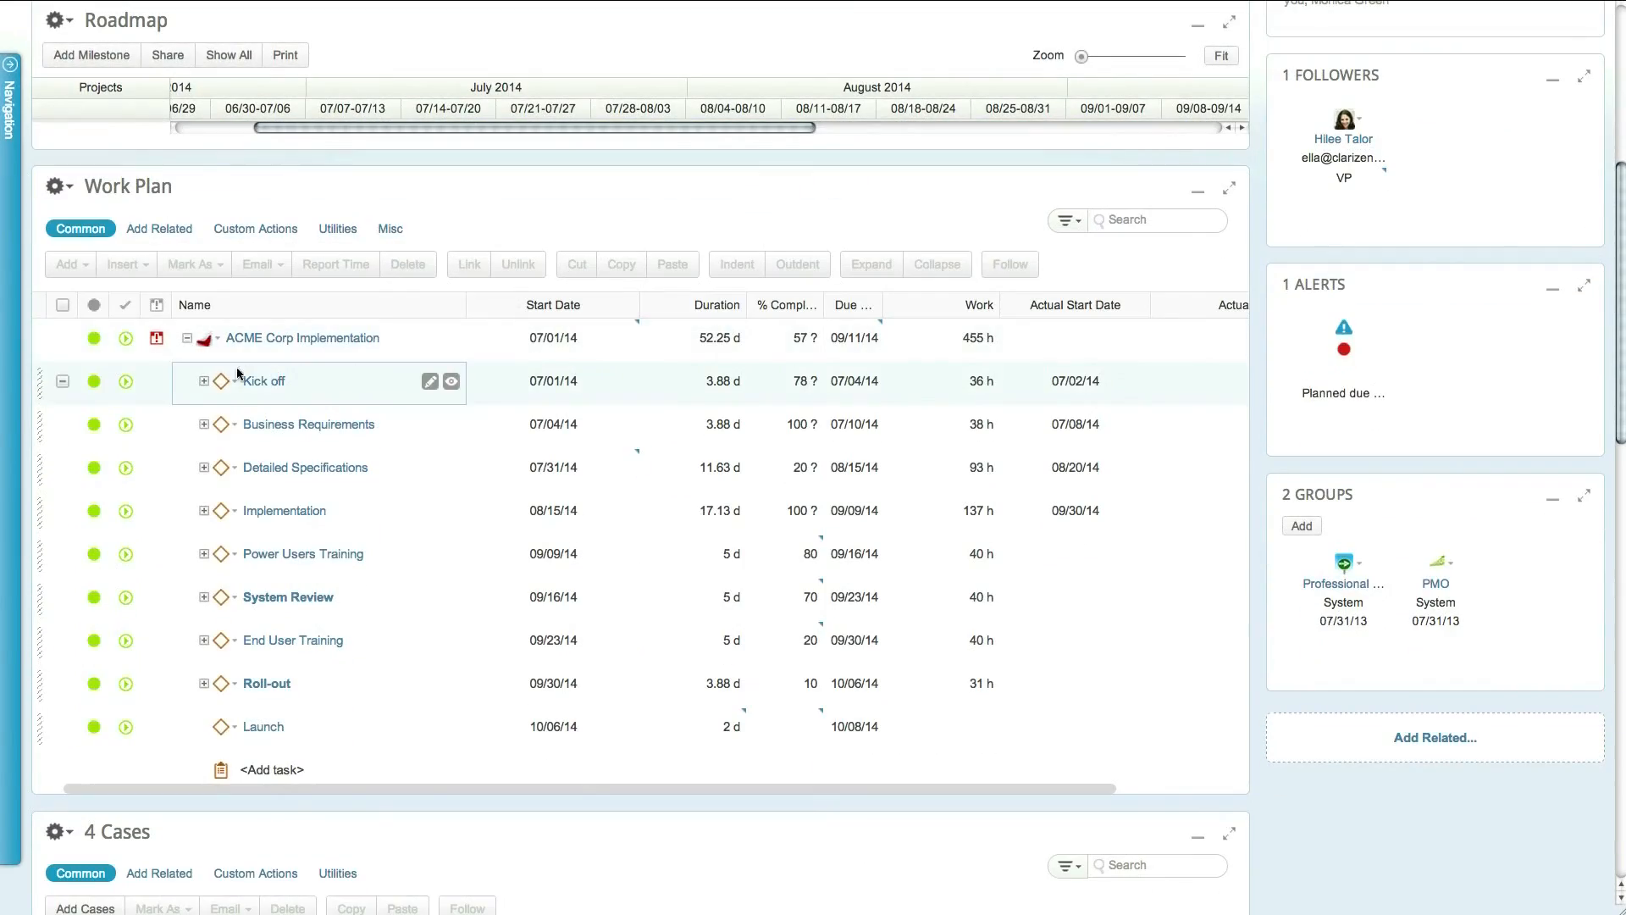
left_click(203, 381)
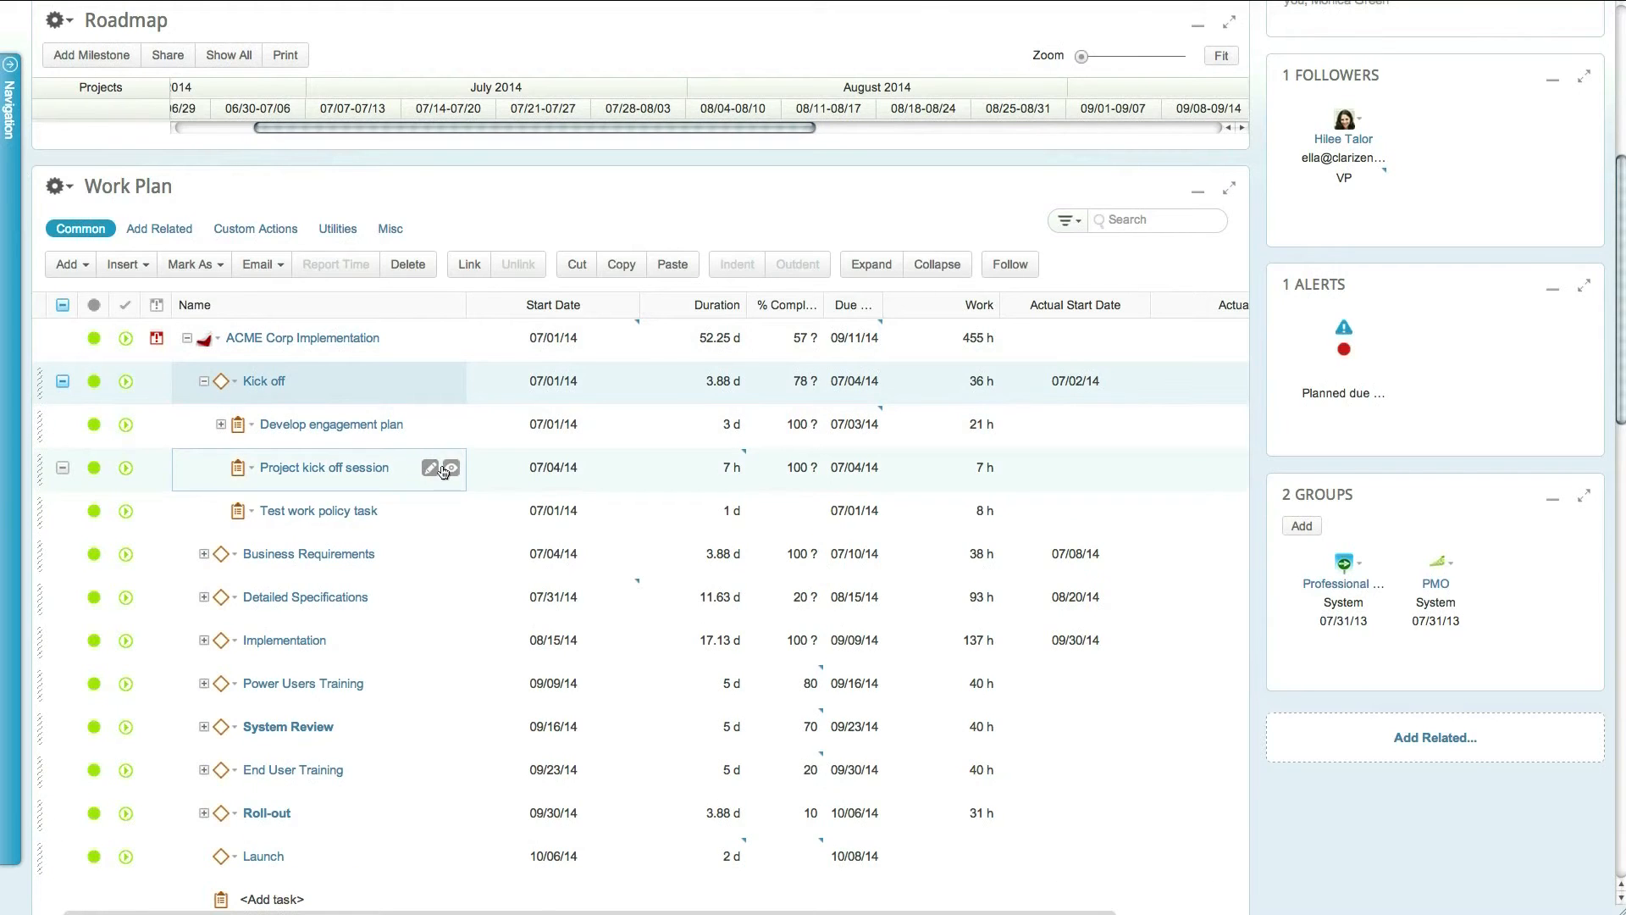
left_click(451, 468)
type("work policy")
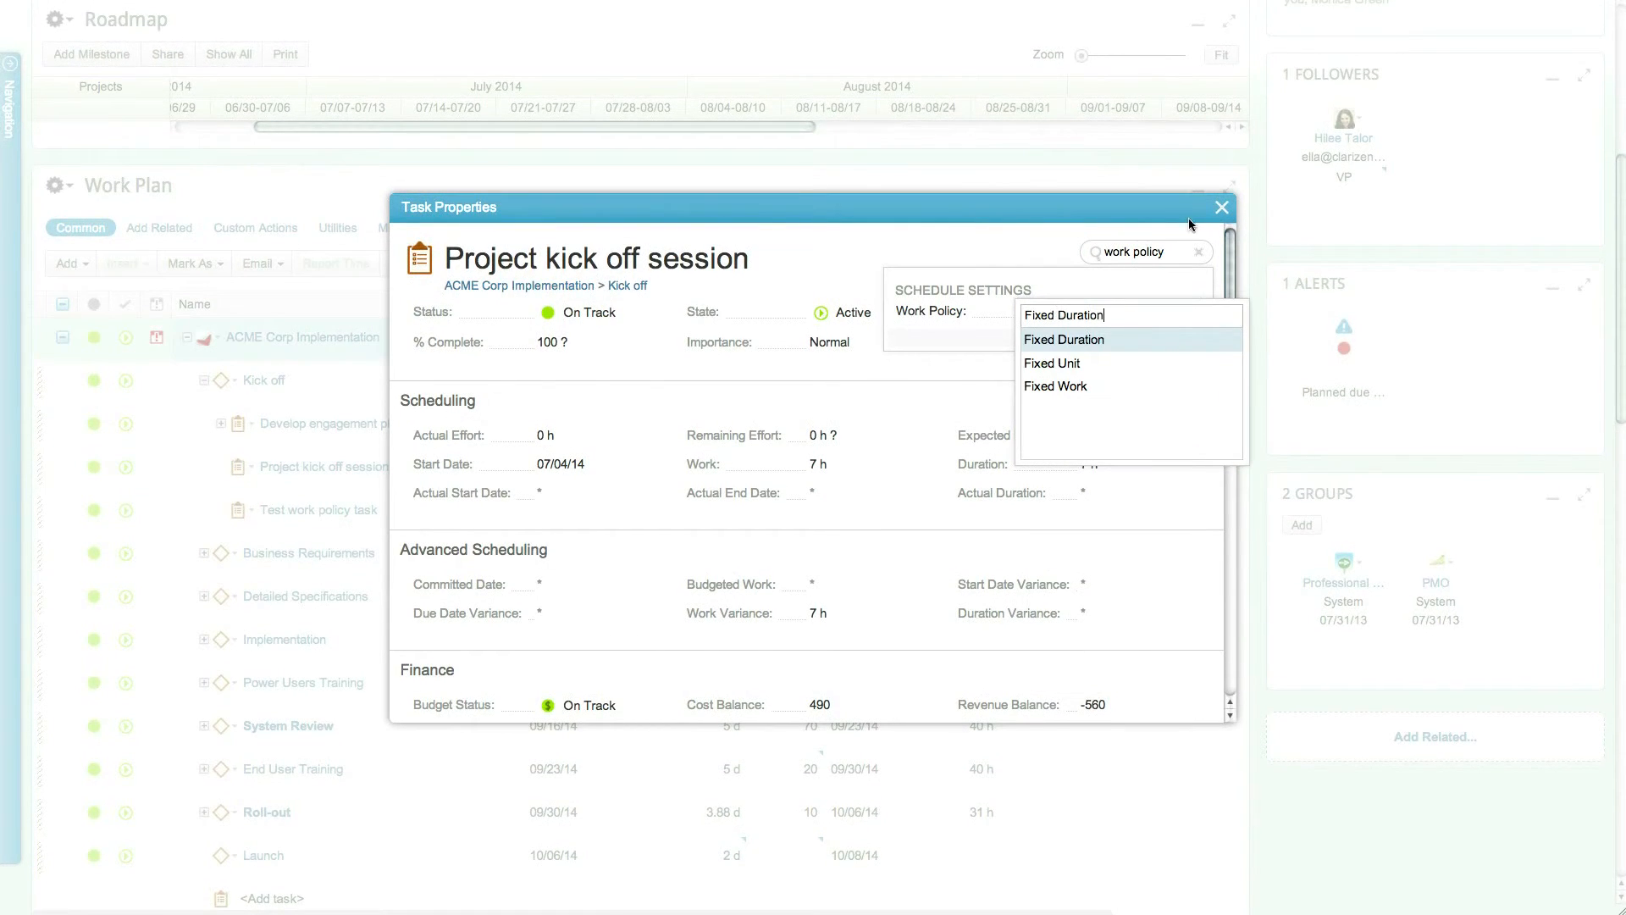
left_click(1222, 207)
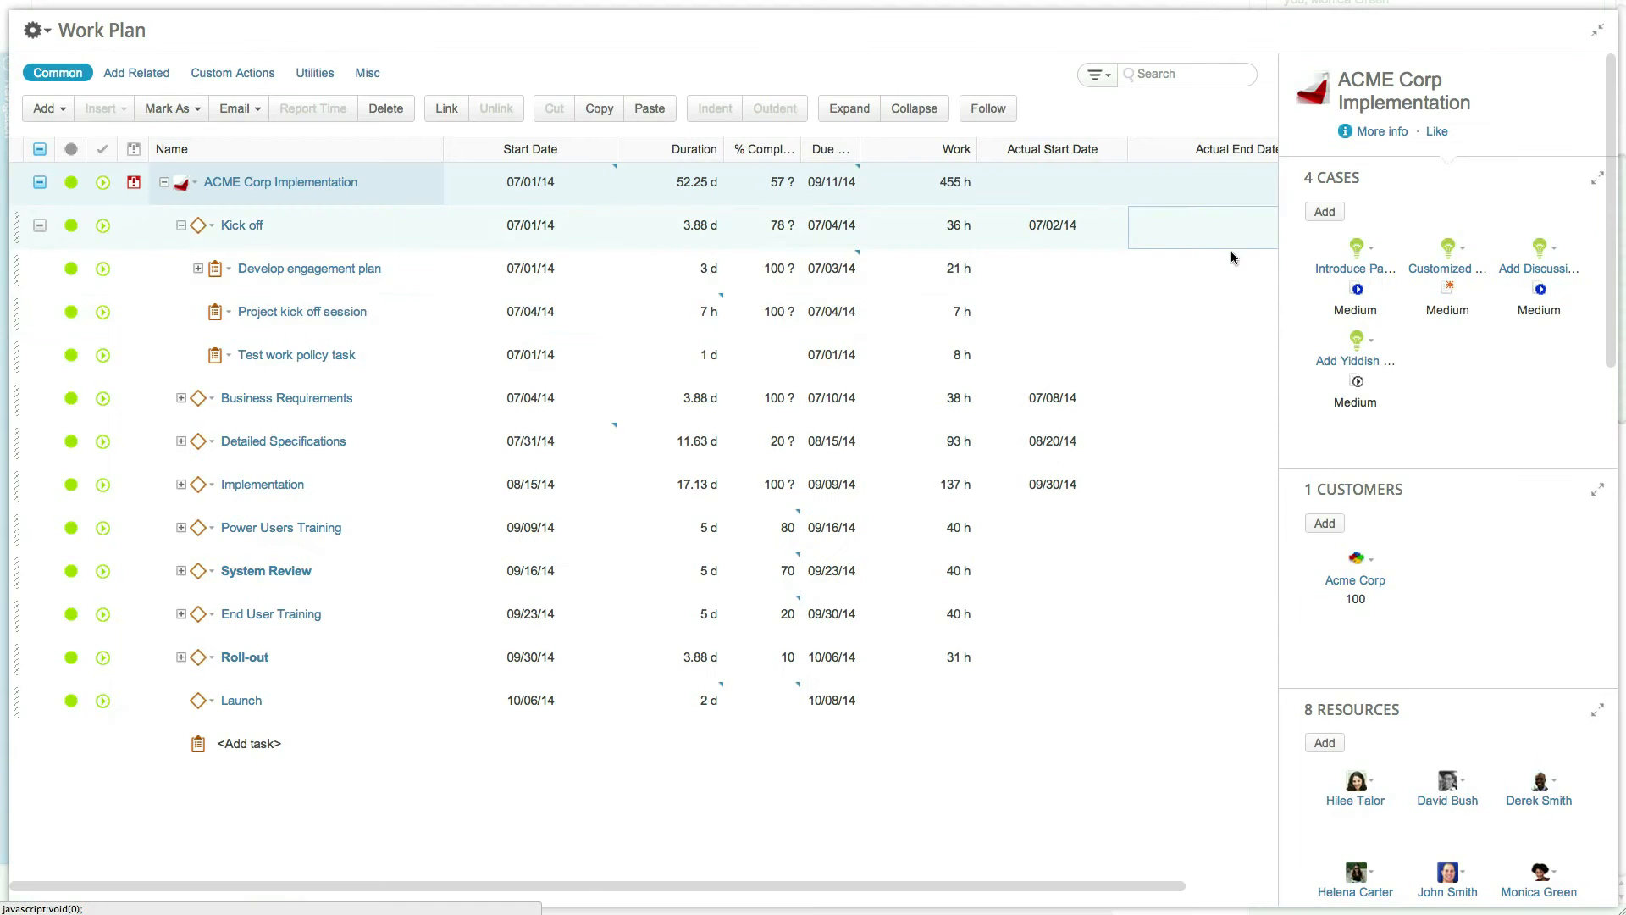
- Show Project kick off session's Resources panel with two resources at 50 units and 3.5 h each
left_click(301, 312)
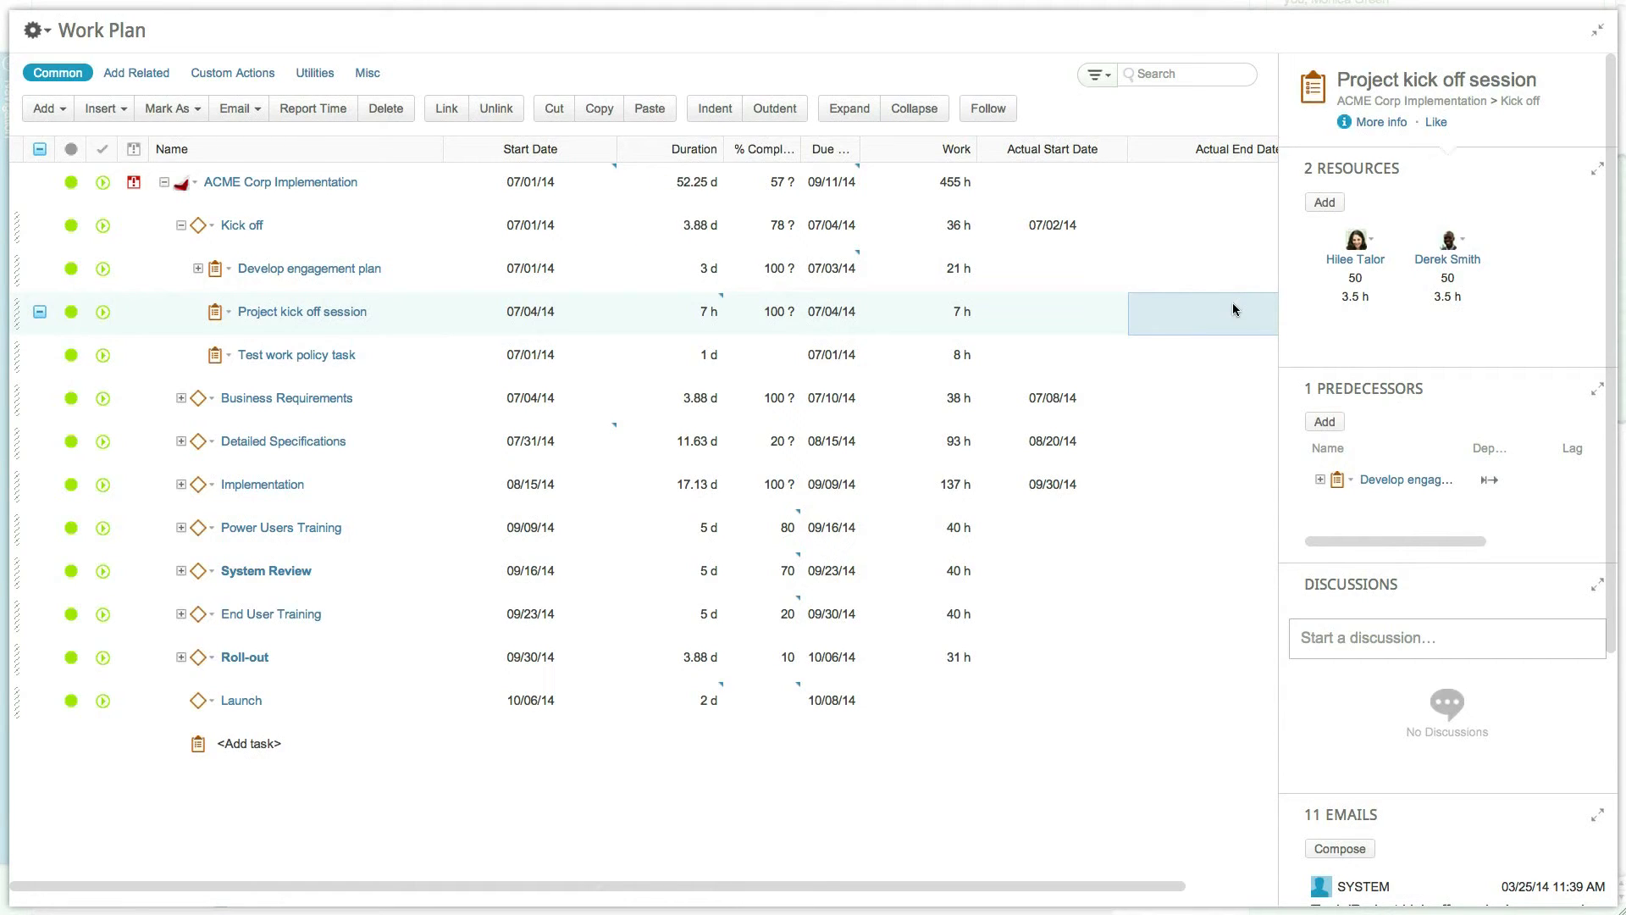
left_click(958, 312)
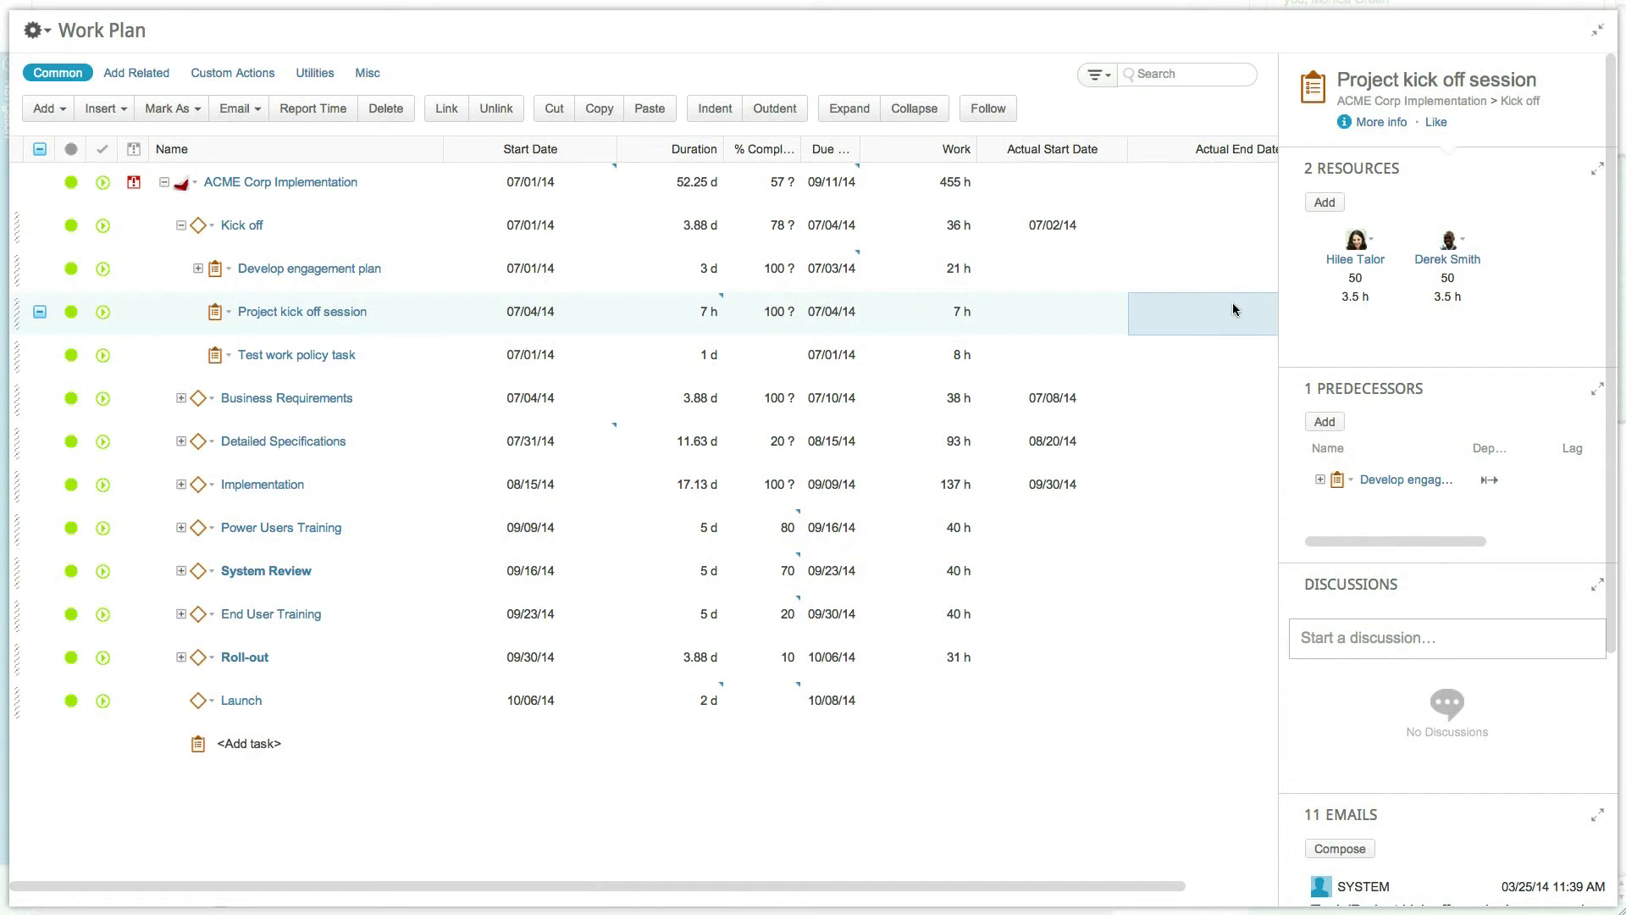
mouse_move(1379, 302)
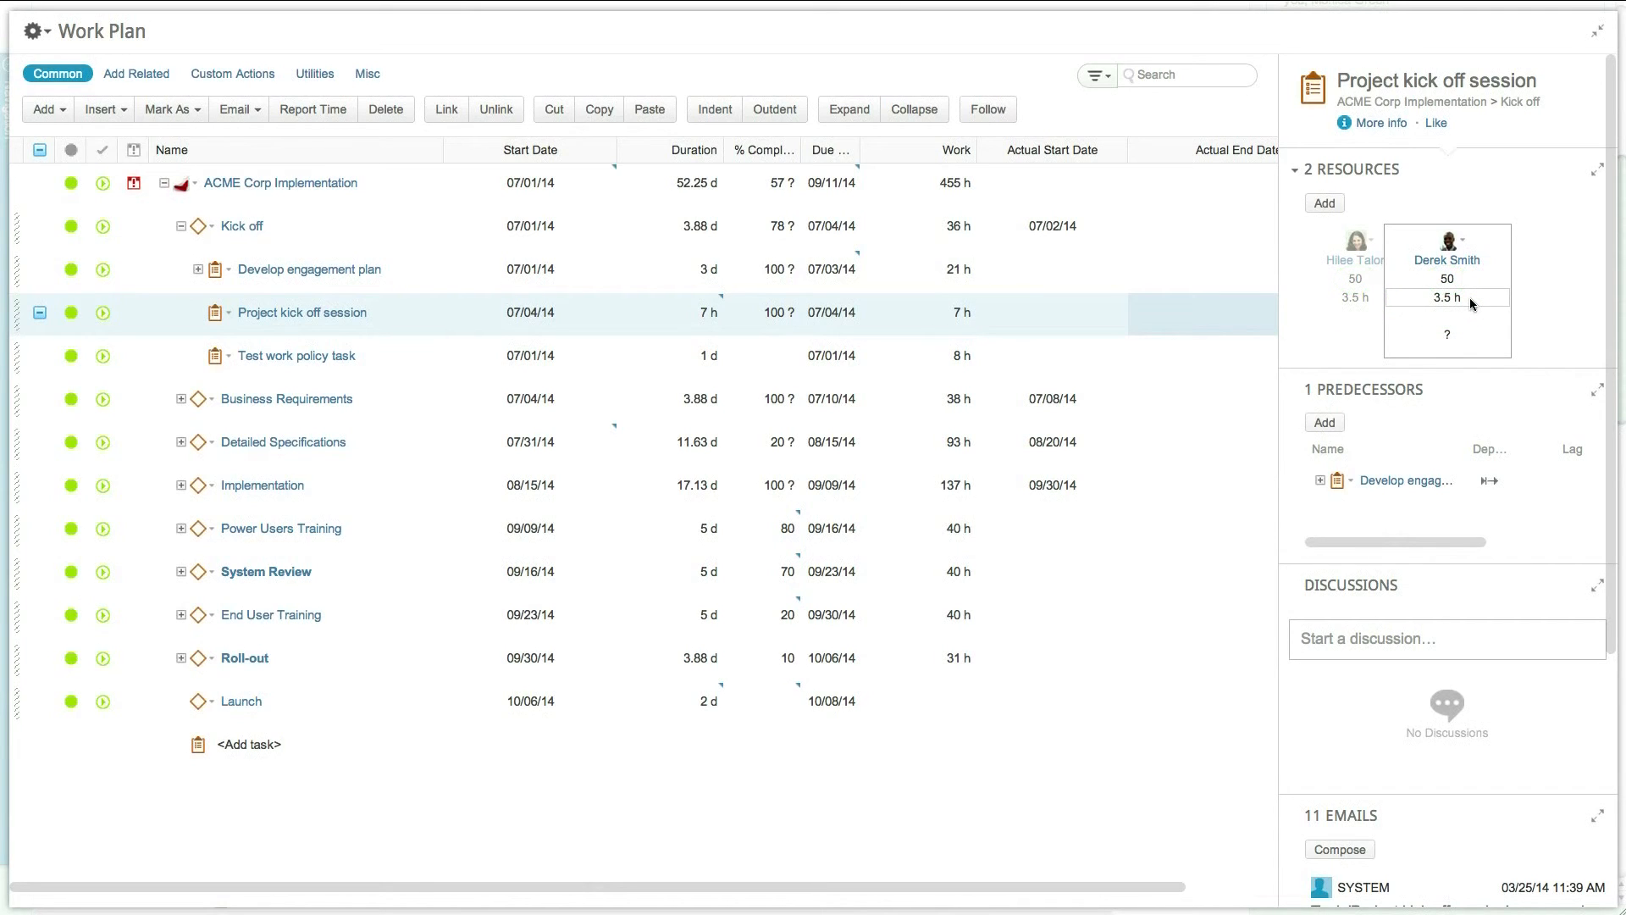
left_click(917, 312)
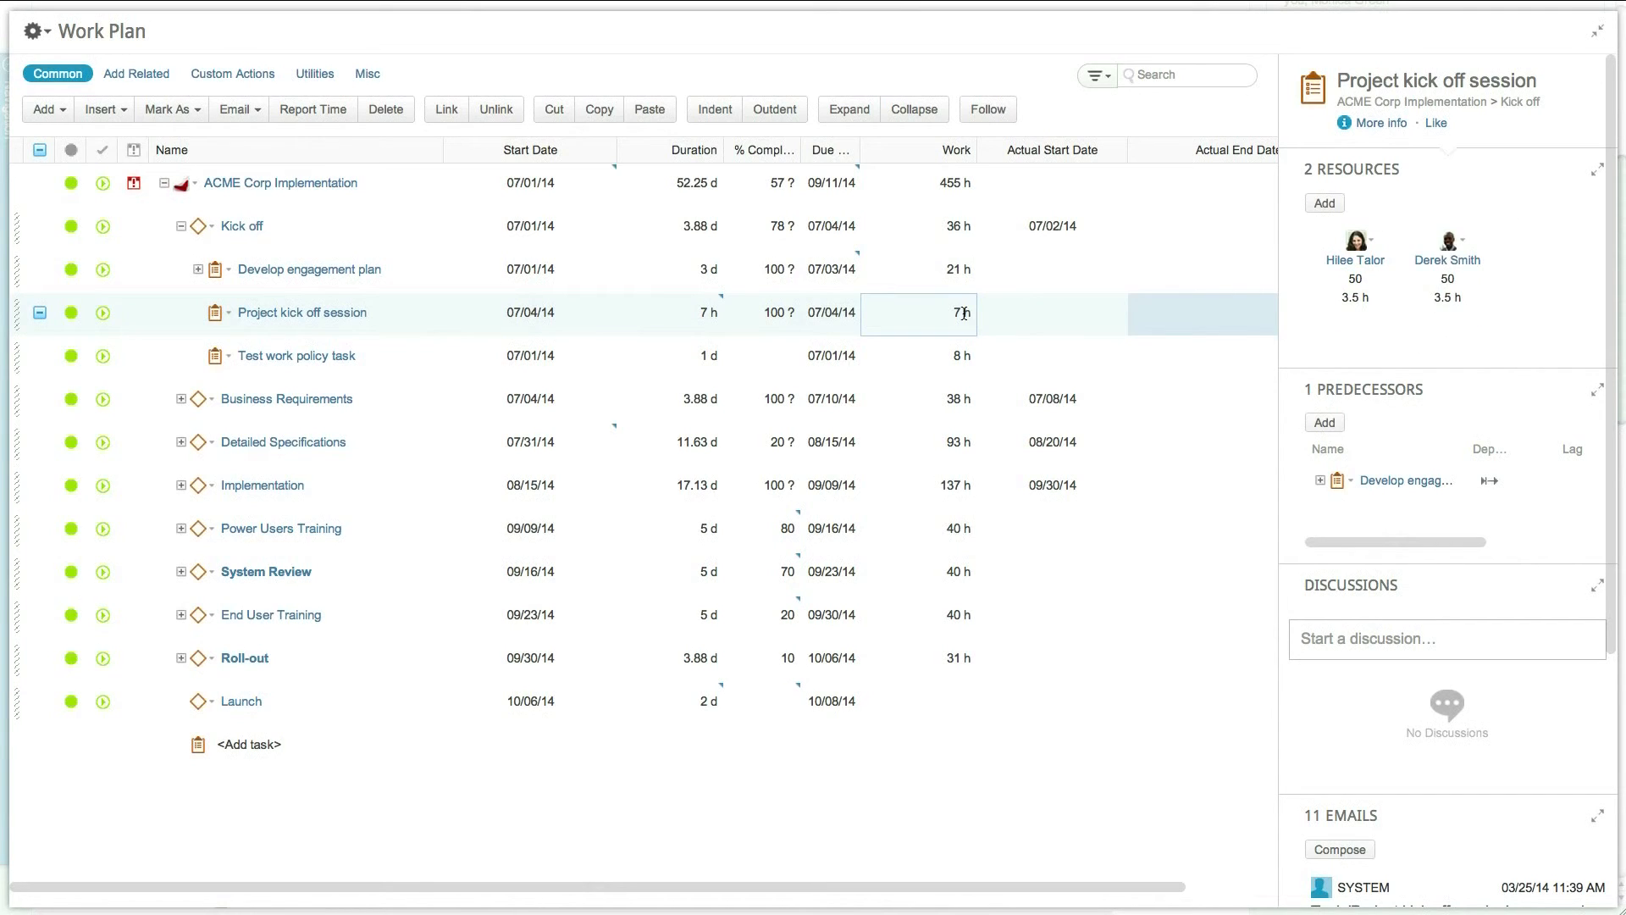
left_click(918, 314)
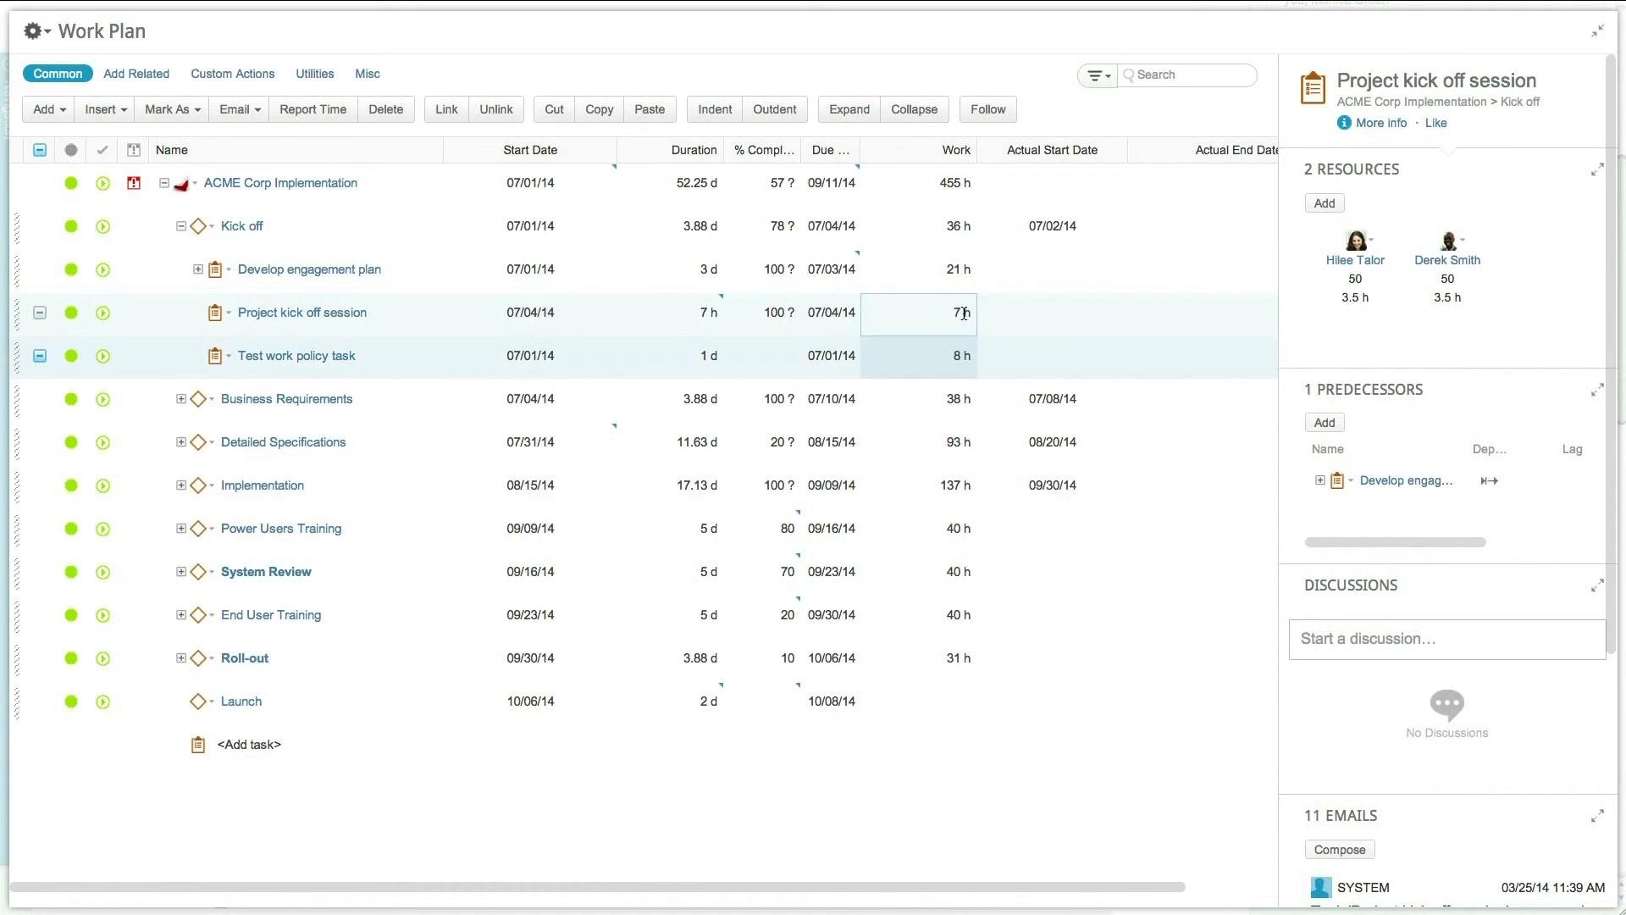
type("14")
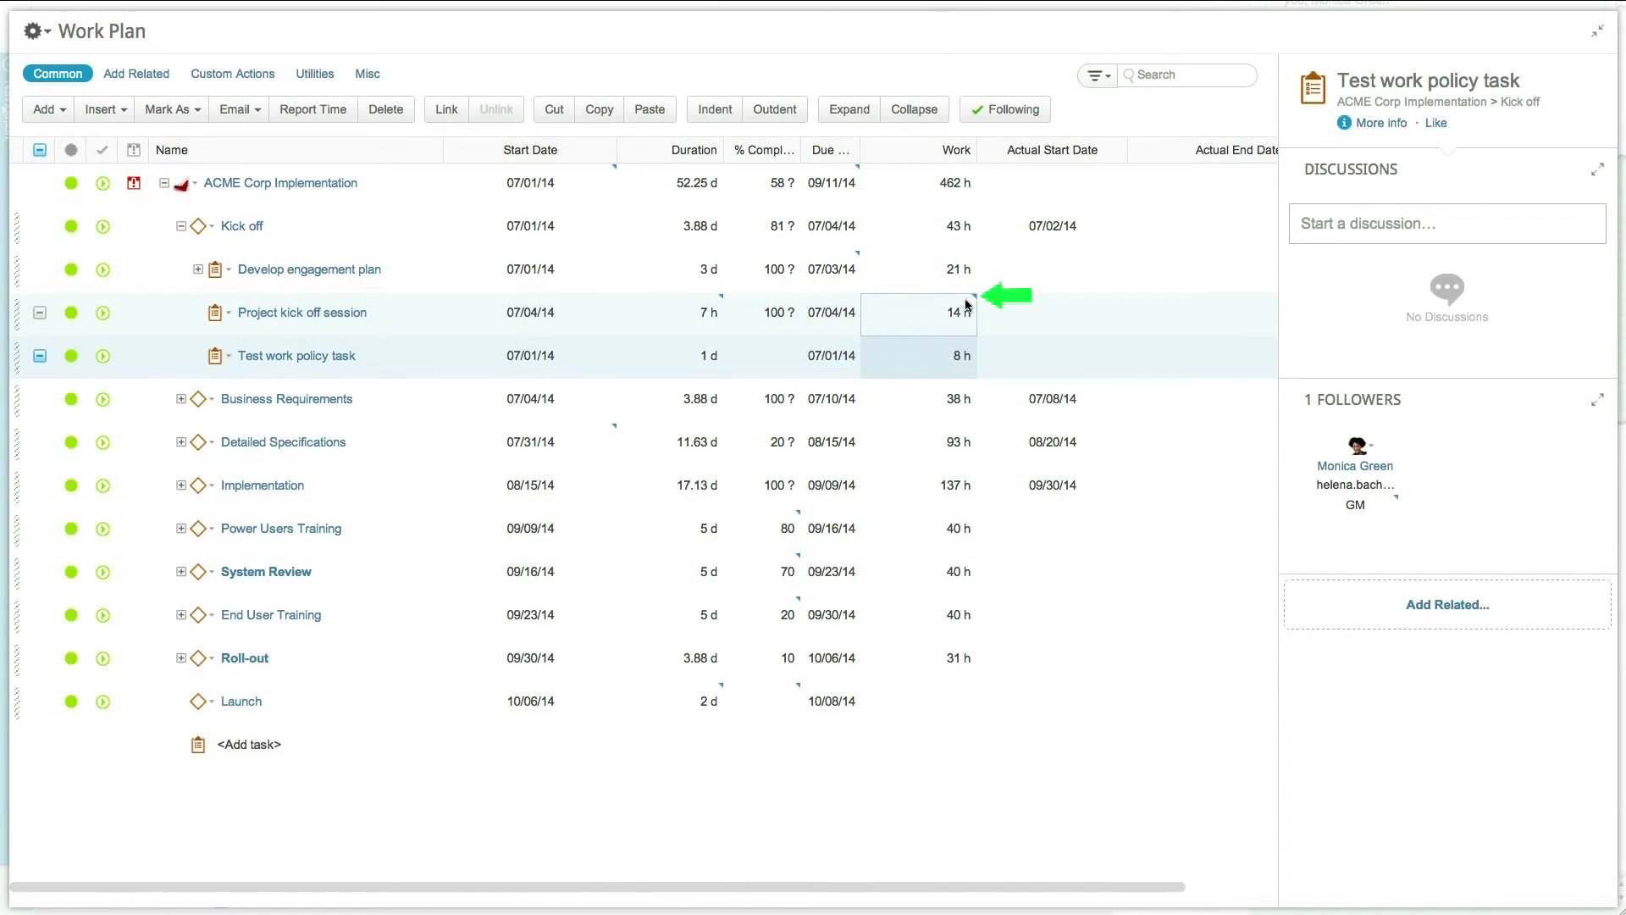
mouse_move(954, 306)
type("7")
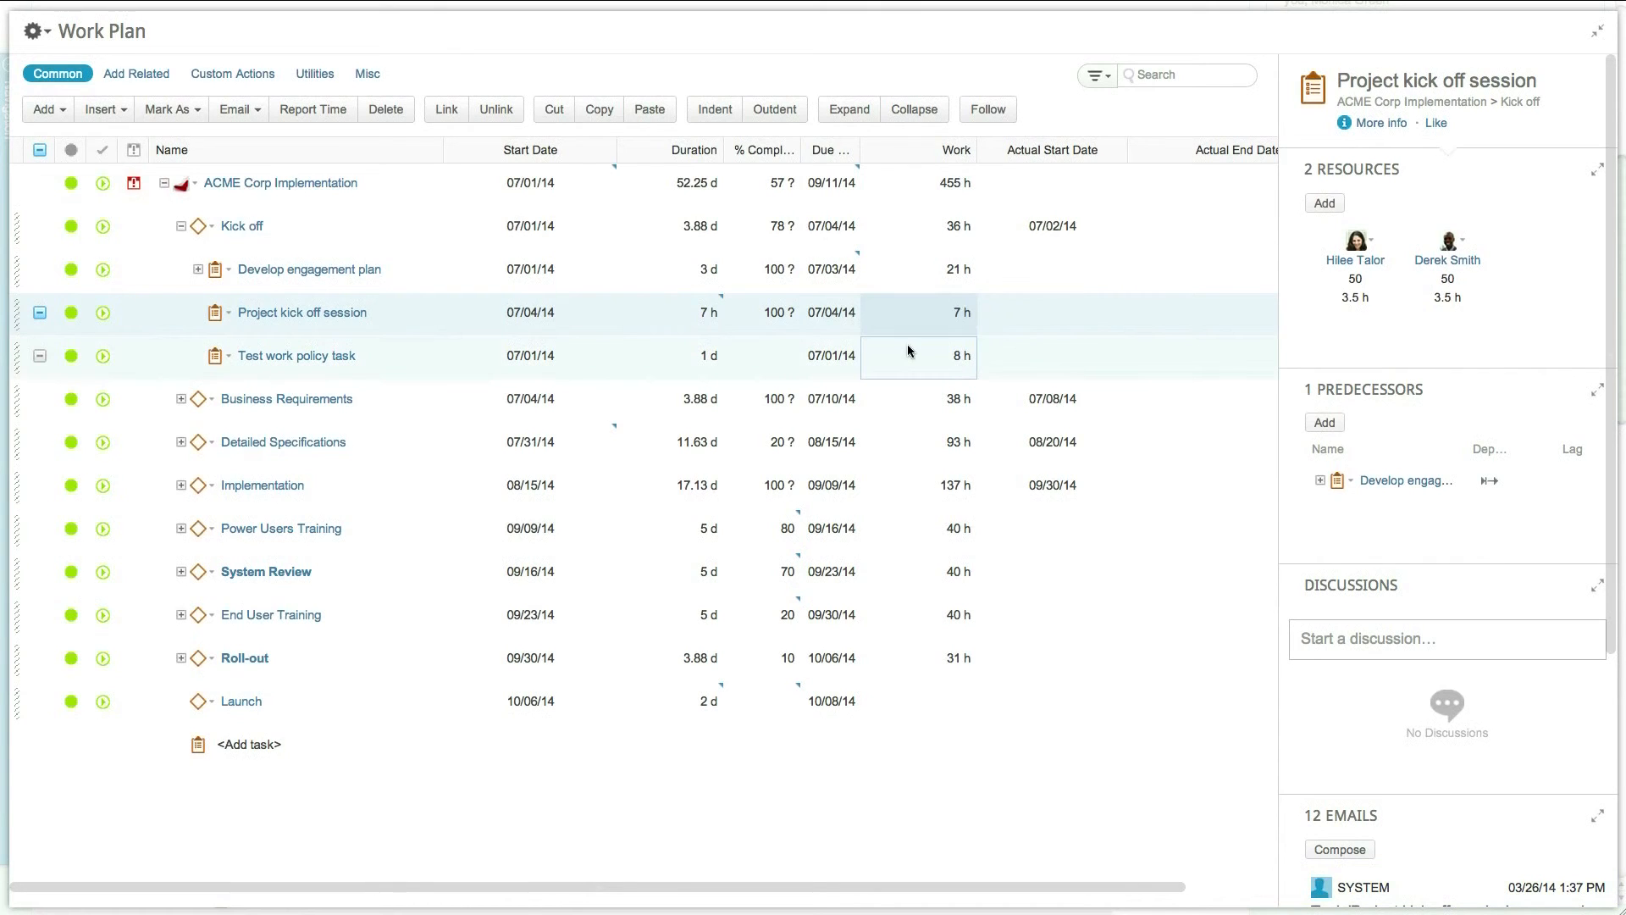
left_click(1203, 183)
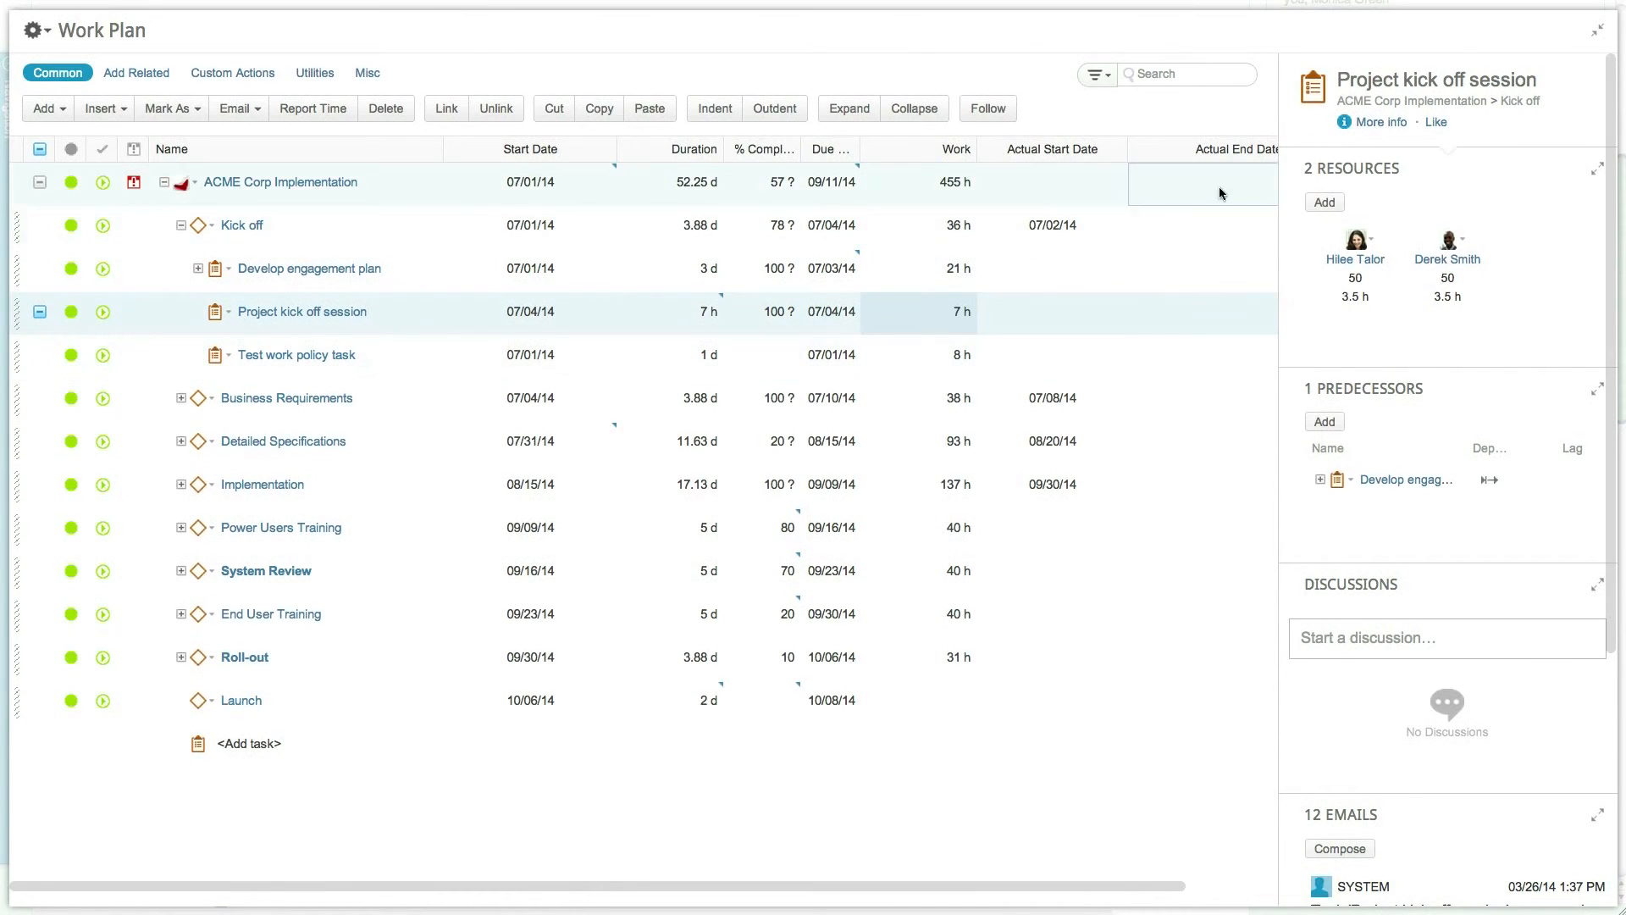
double_click(302, 311)
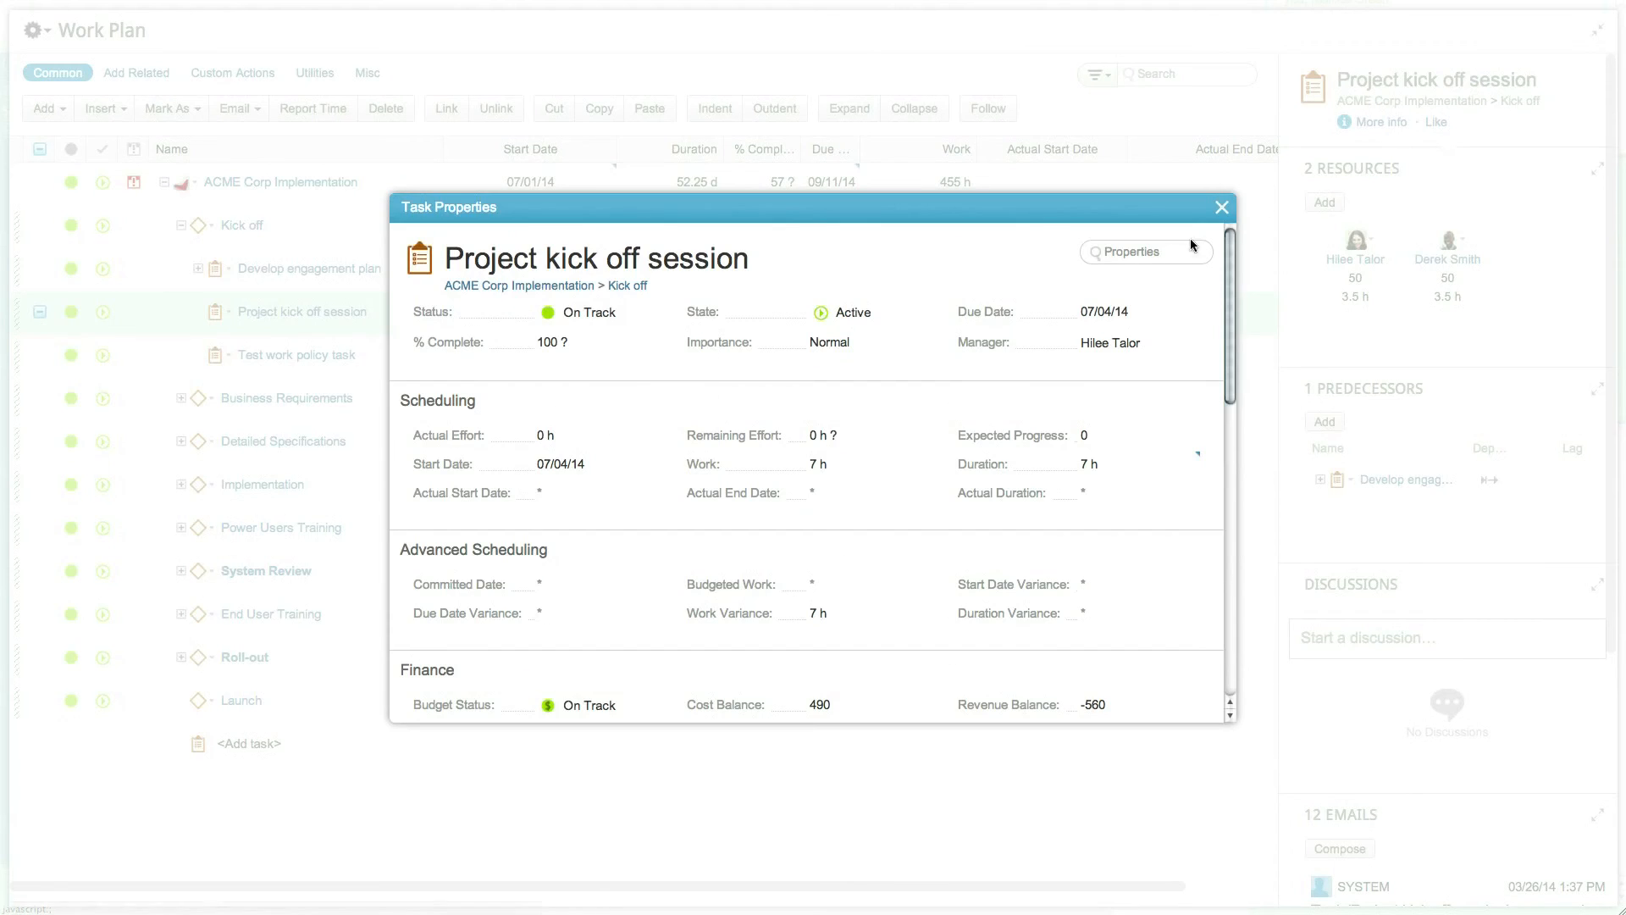
type("work policy")
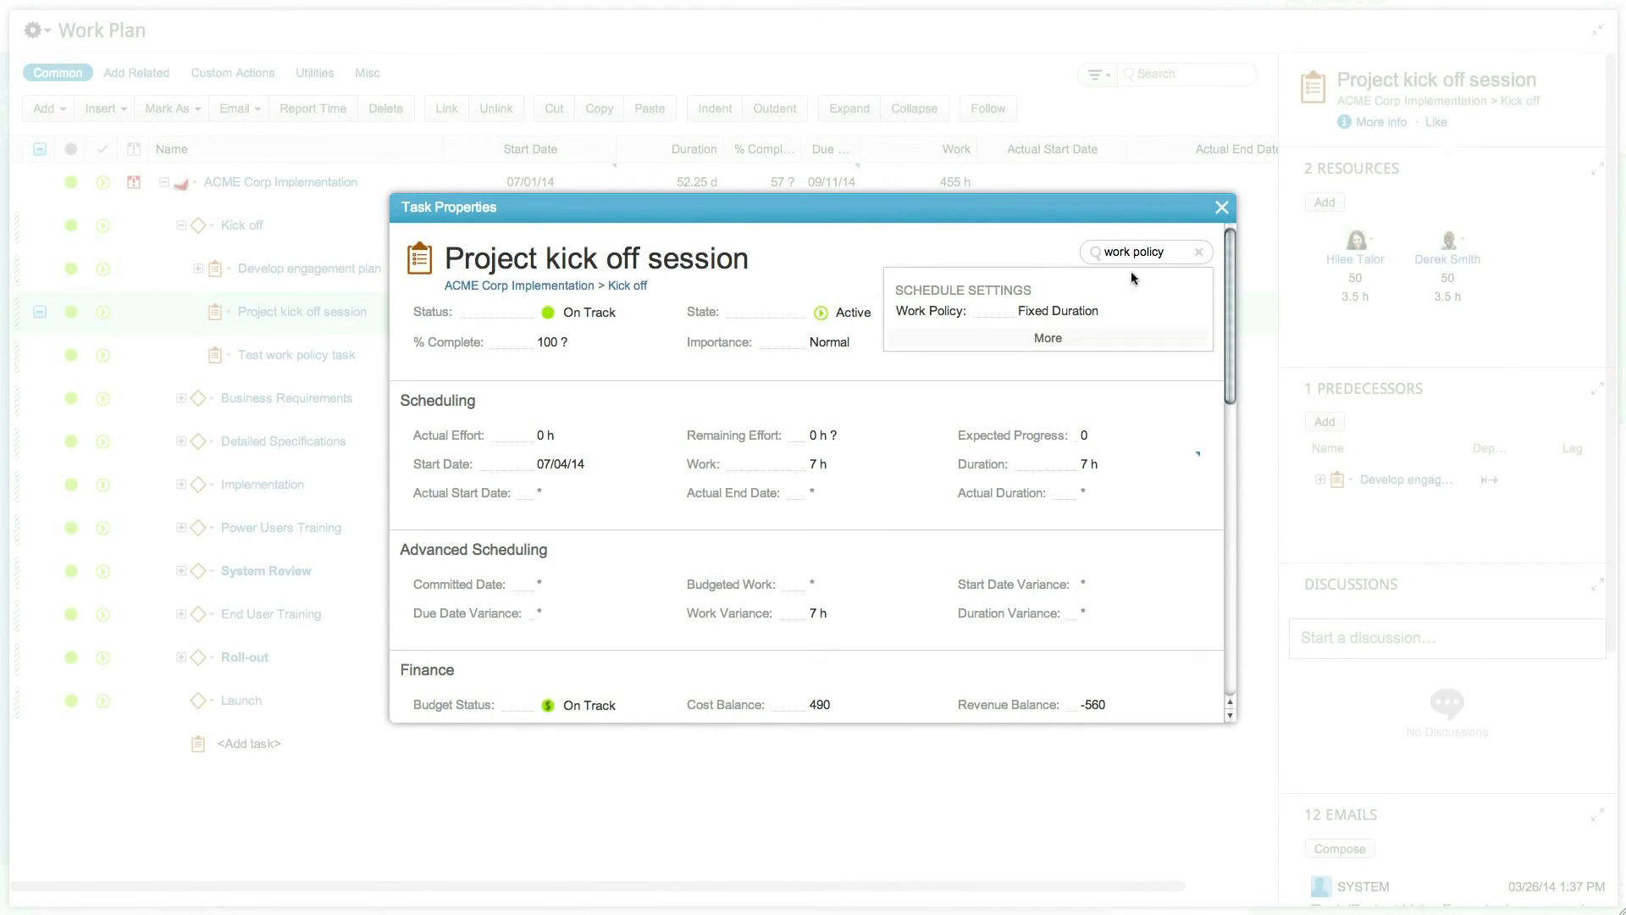
left_click(1047, 310)
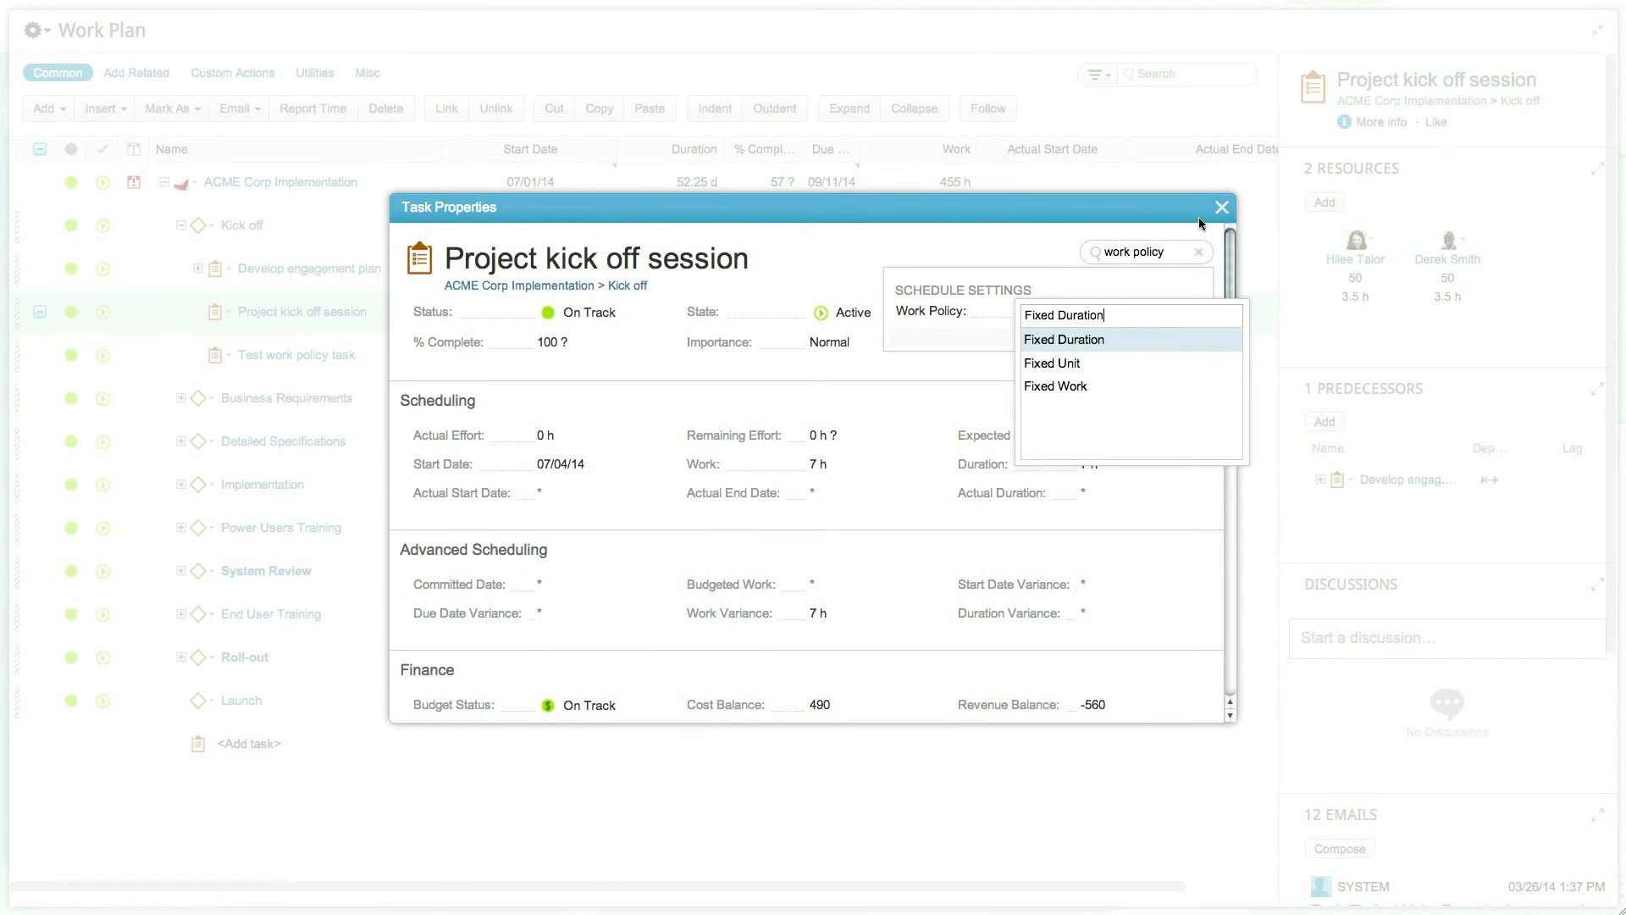
mouse_move(1221, 220)
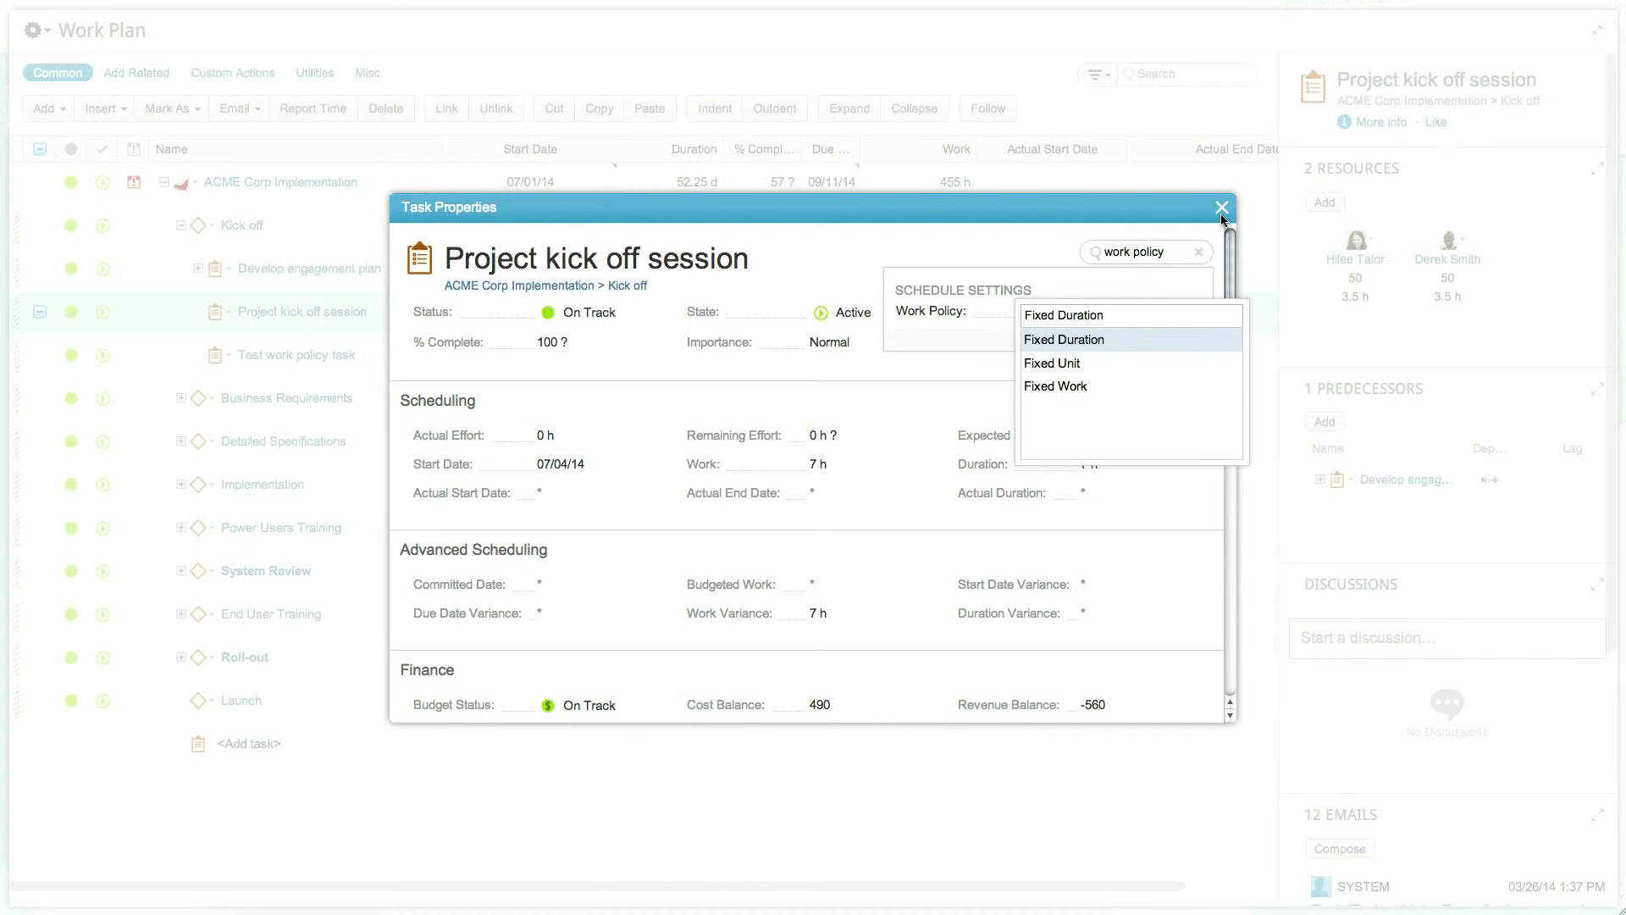
left_click(1222, 207)
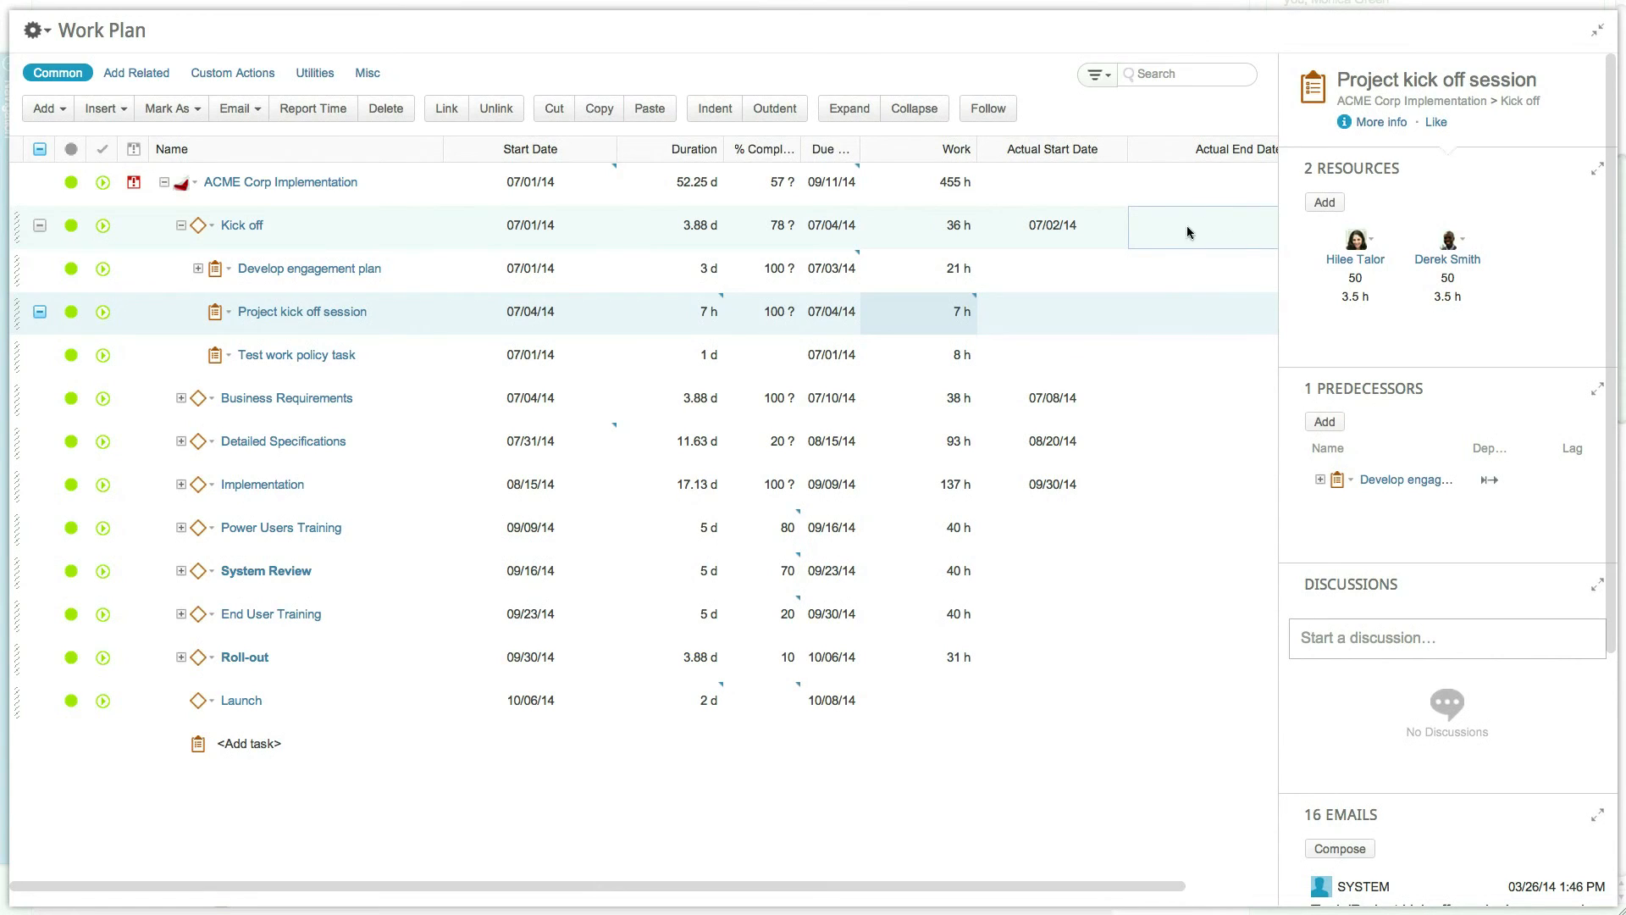
- Change Project kick off session's Work to 14 h, then select Test work policy task
left_click(918, 312)
type("14")
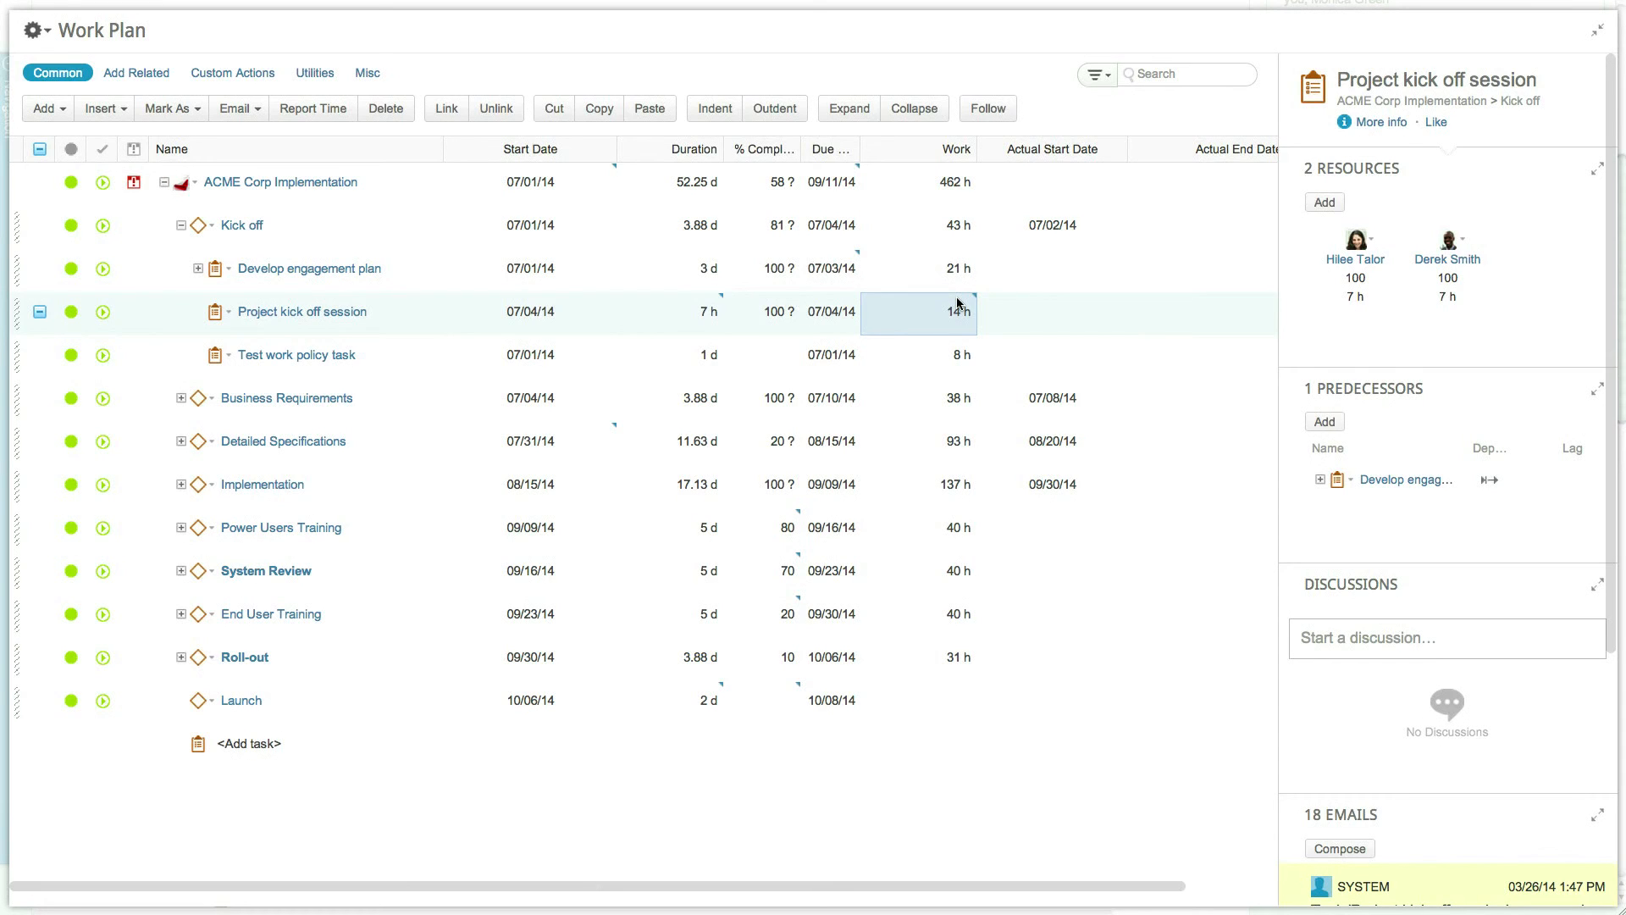
left_click(986, 109)
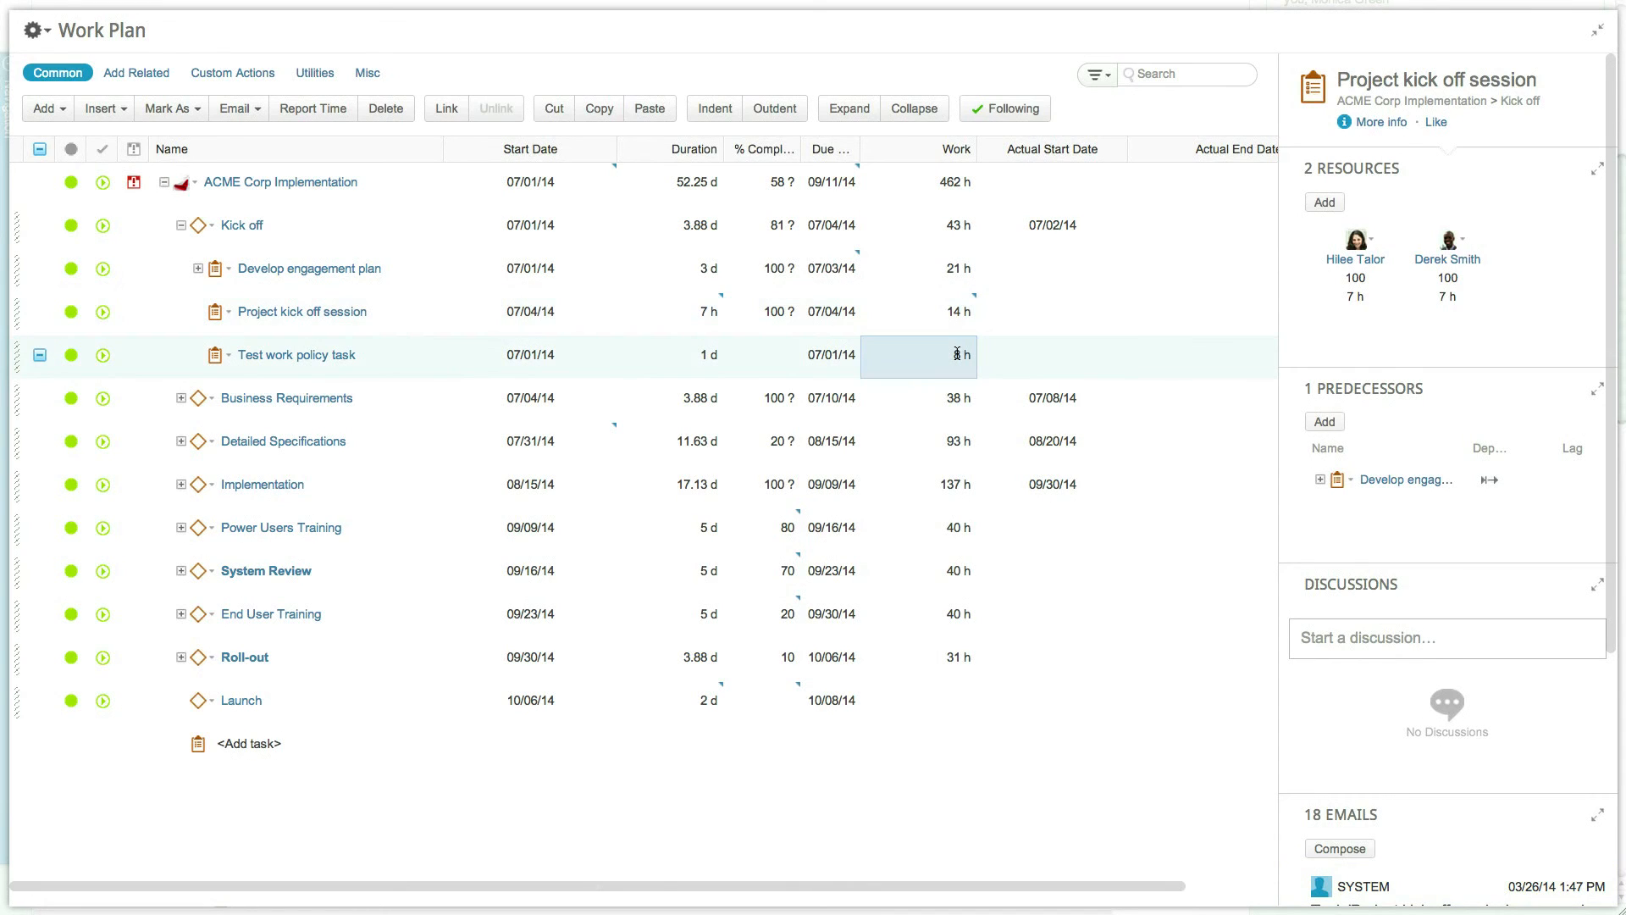
left_click(298, 354)
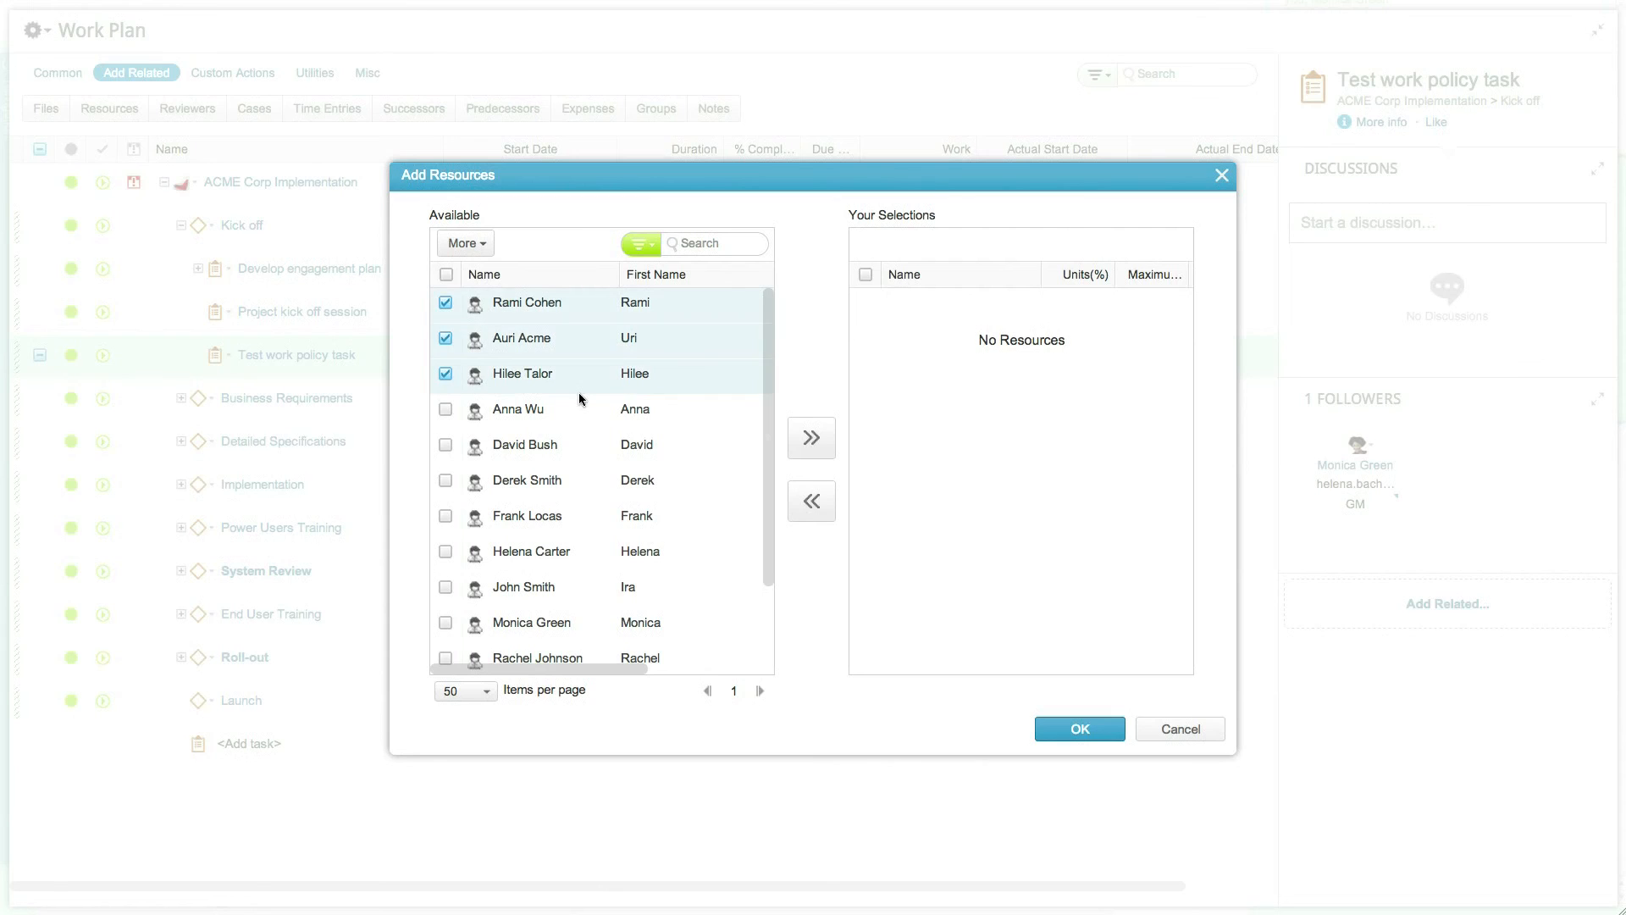
mouse_move(812, 438)
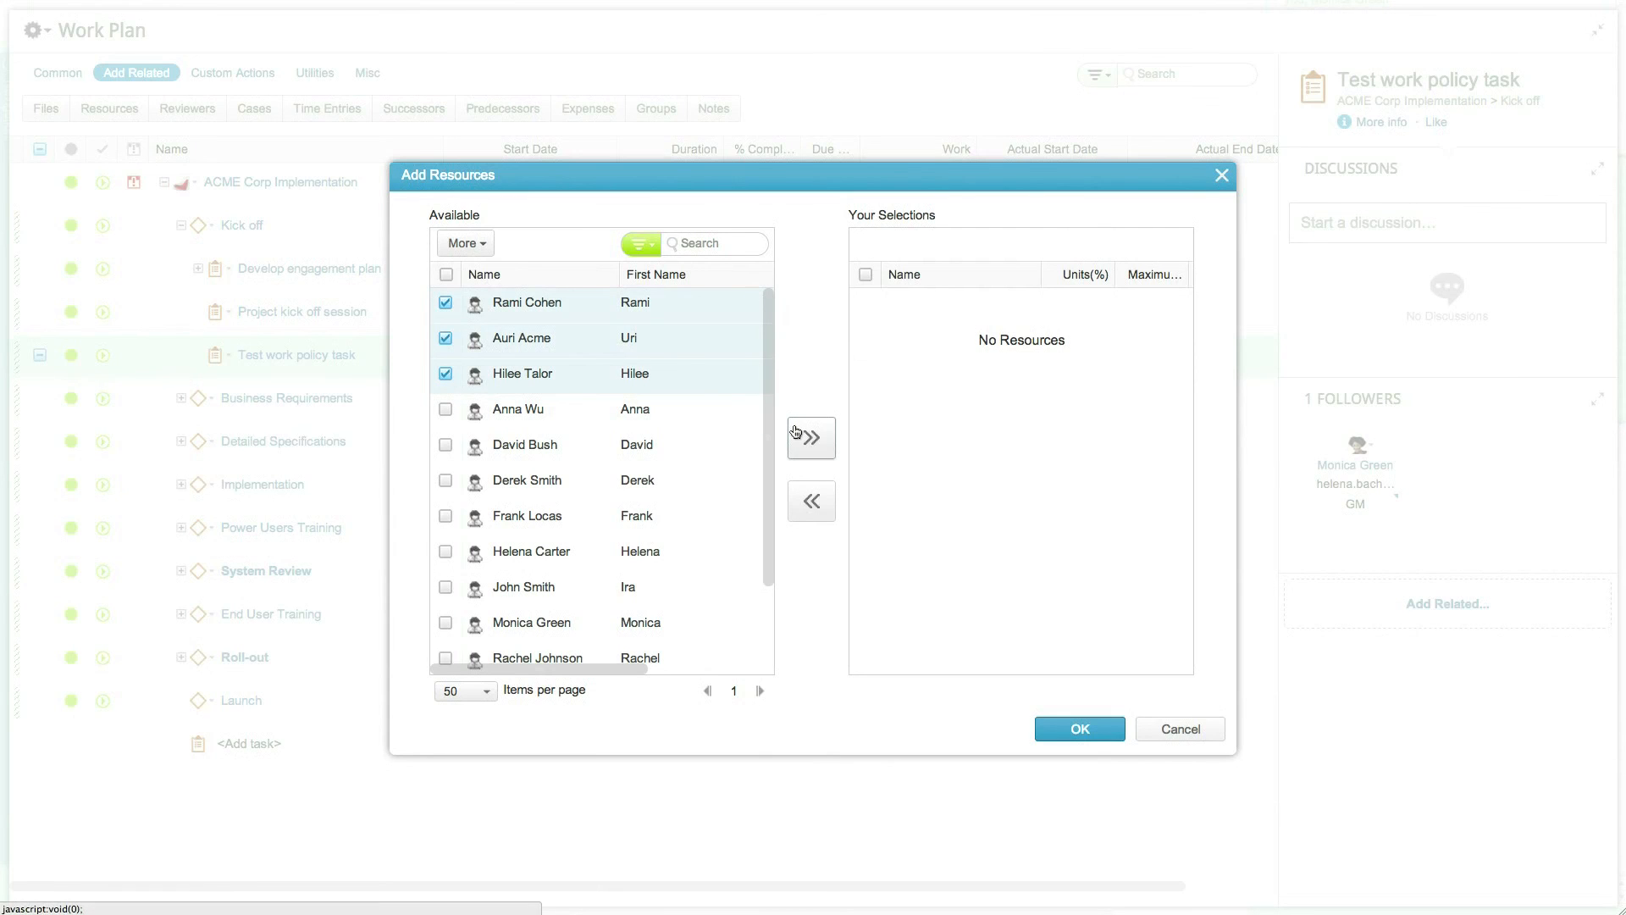
left_click(812, 437)
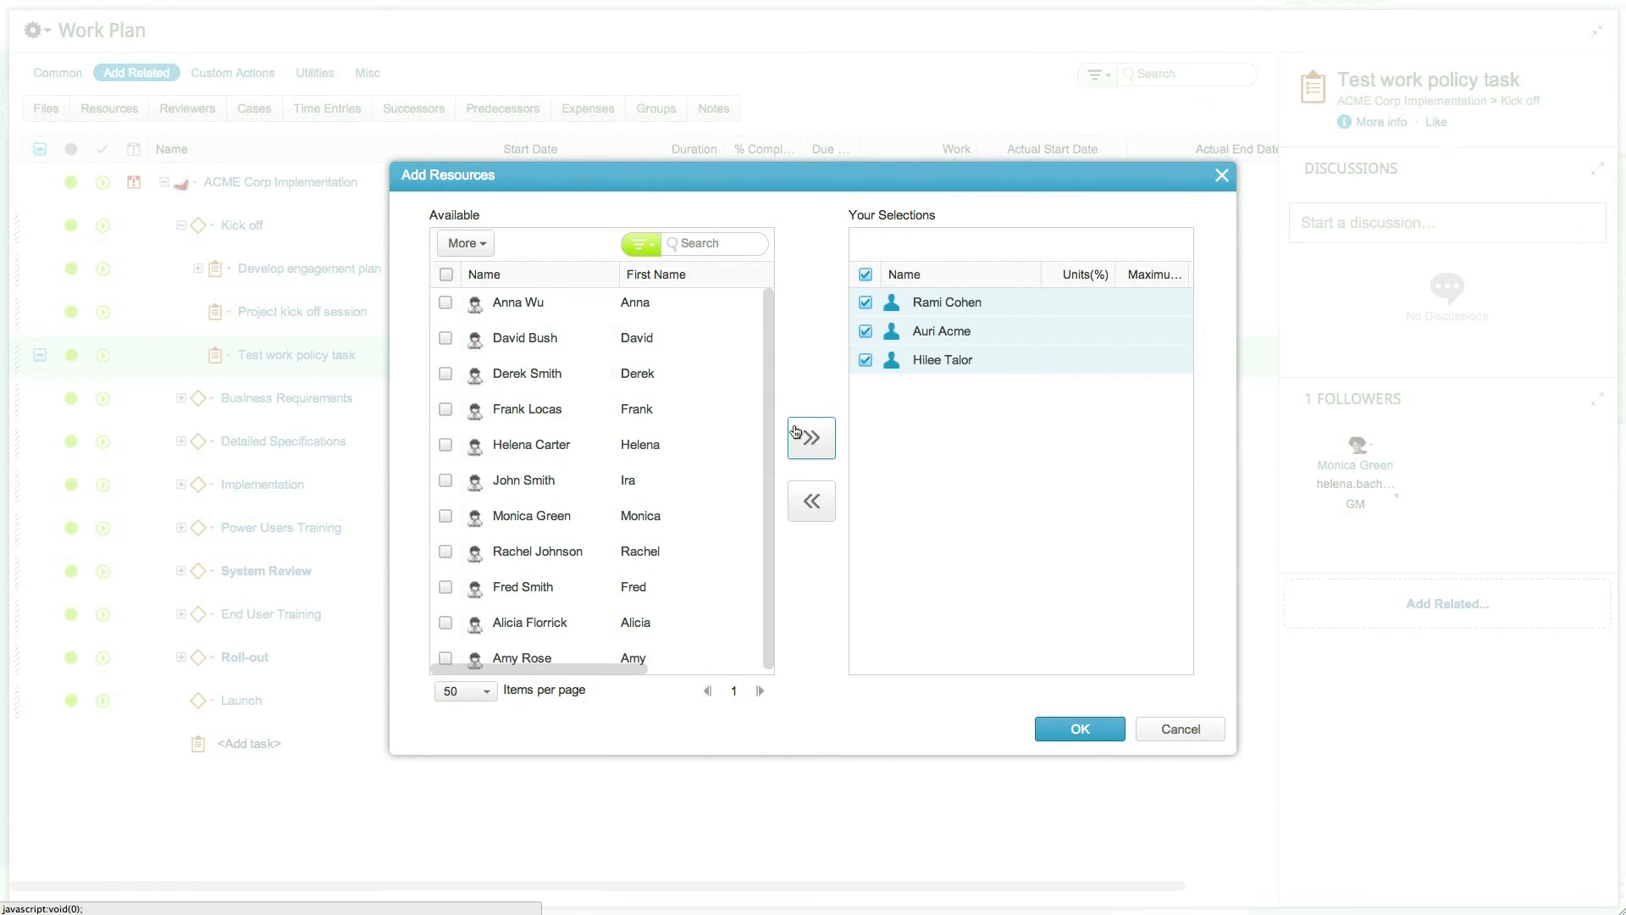